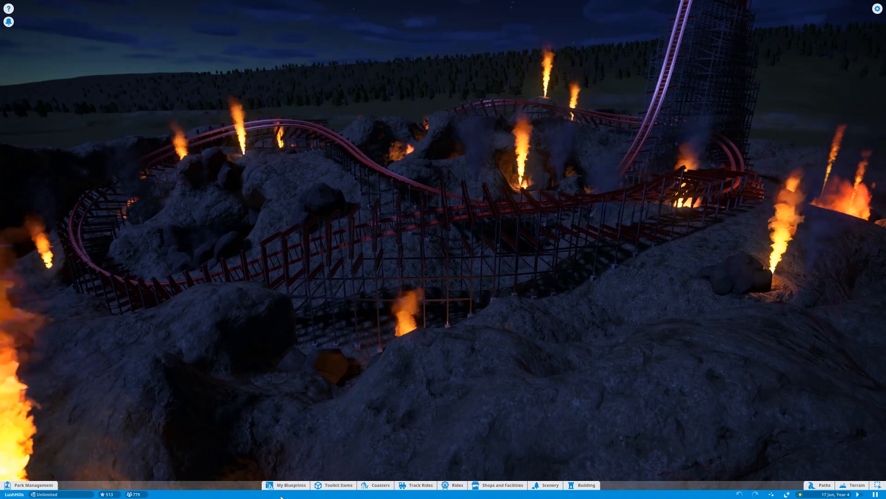
{"action": "mouse_move", "coordinate": [394, 241]}
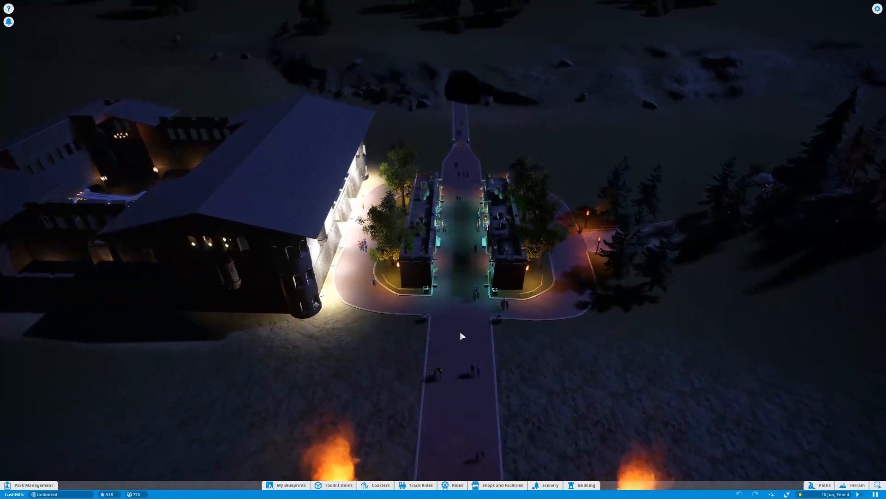
{"action": "mouse_move", "coordinate": [188, 185]}
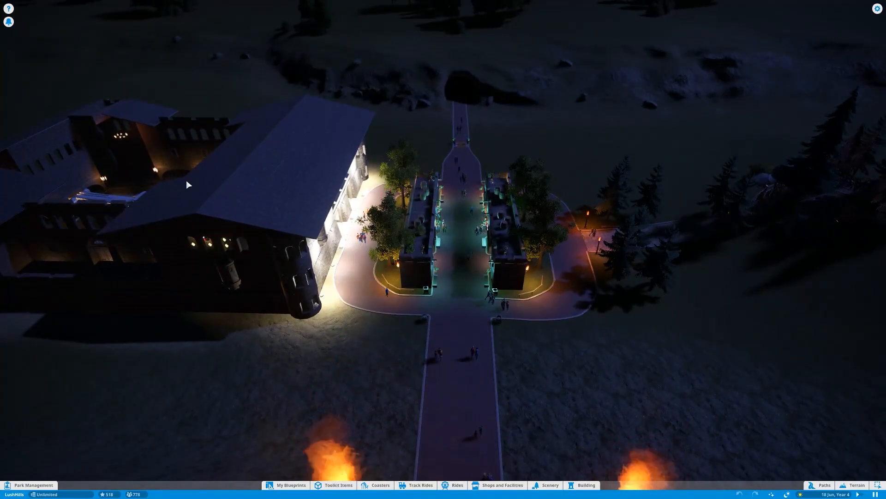
{"action": "mouse_move", "coordinate": [578, 238]}
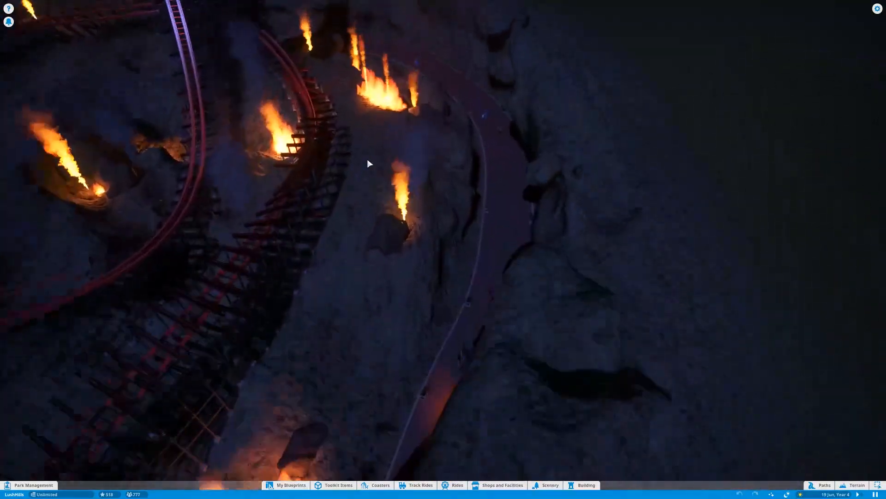
Switch the park lighting to daytime and bring up the path-building tools.
{"action": "scroll", "scroll_direction": "down", "scroll_amount": 3}
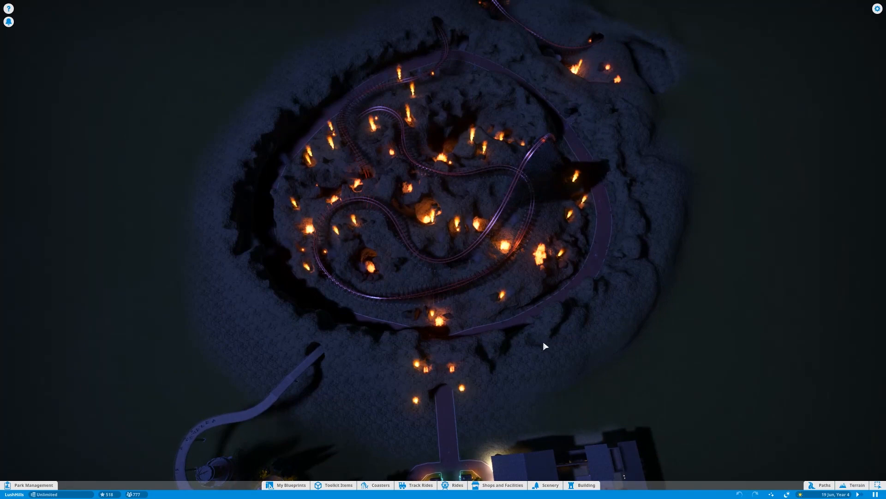
{"action": "mouse_move", "coordinate": [490, 80]}
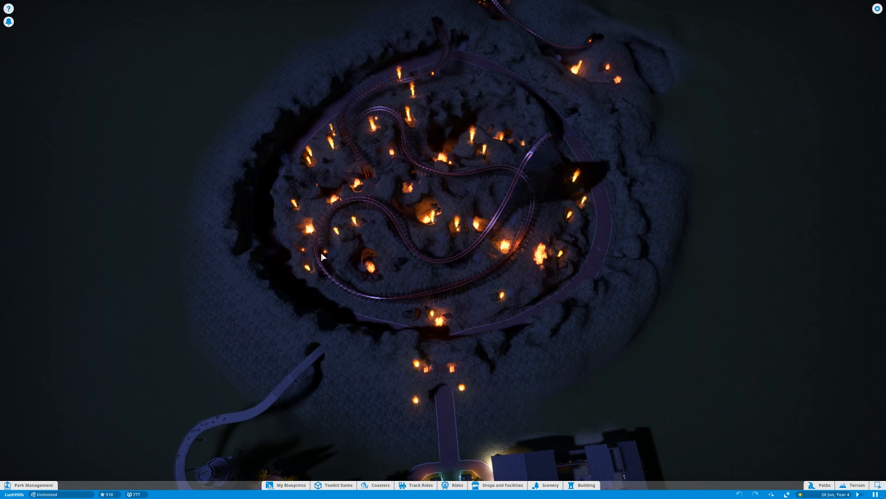
{"action": "mouse_move", "coordinate": [335, 136]}
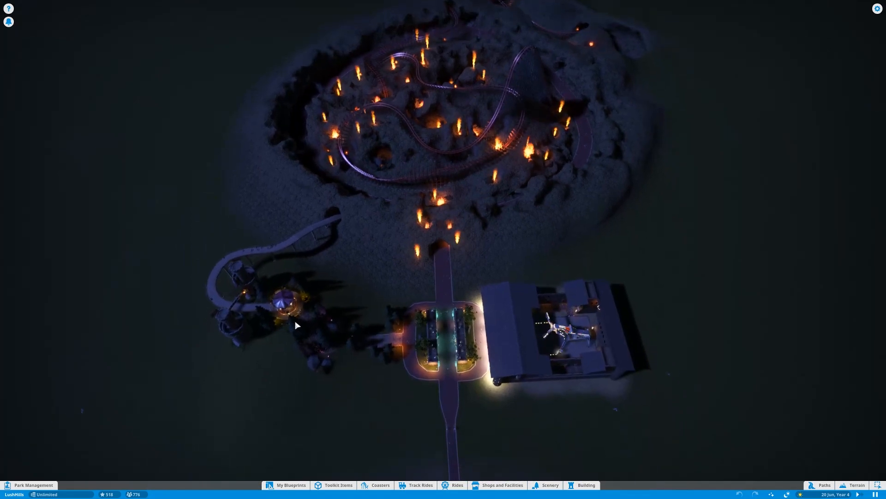
{"action": "mouse_move", "coordinate": [405, 194]}
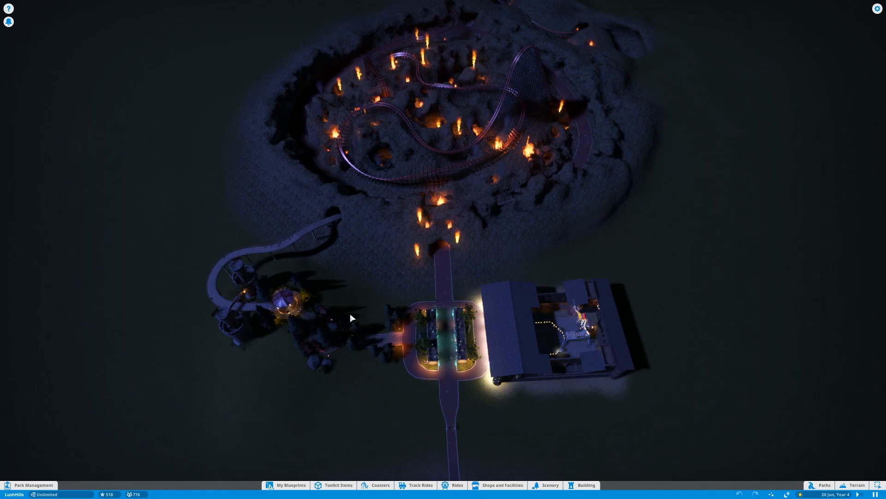
{"action": "mouse_move", "coordinate": [324, 266]}
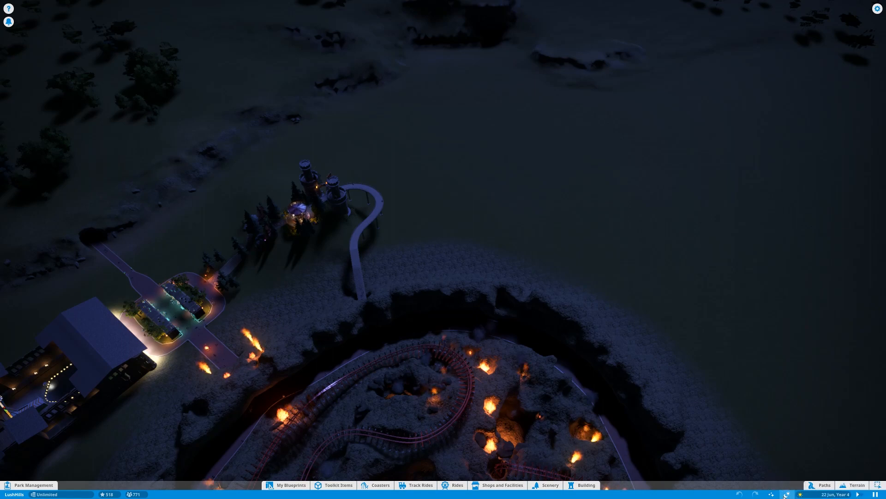
{"action": "left_click", "coordinate": [801, 493]}
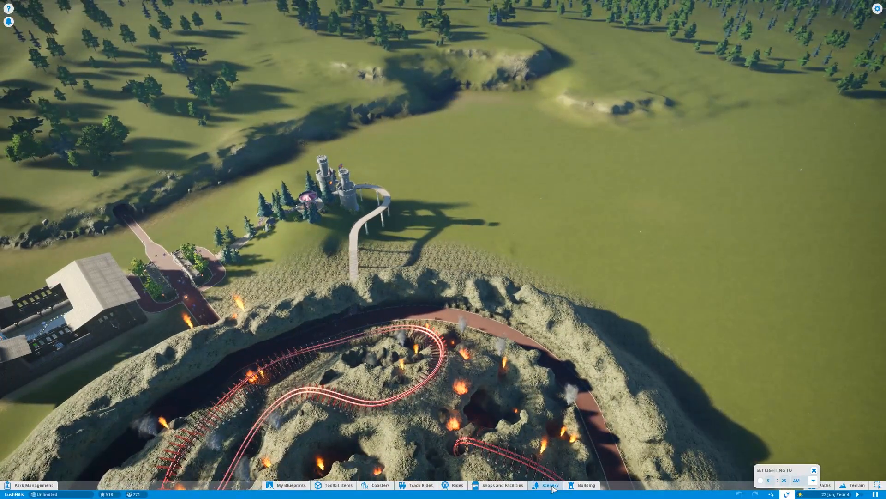
{"action": "left_click", "coordinate": [549, 485]}
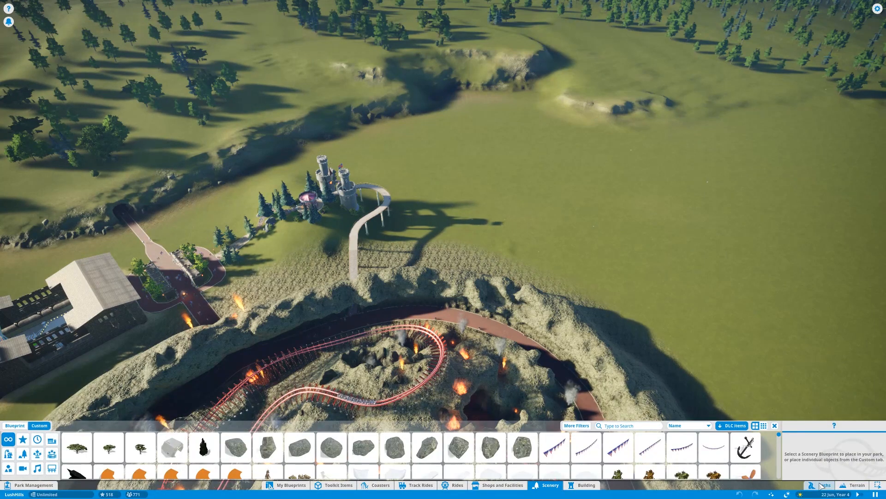
{"action": "left_click", "coordinate": [824, 485]}
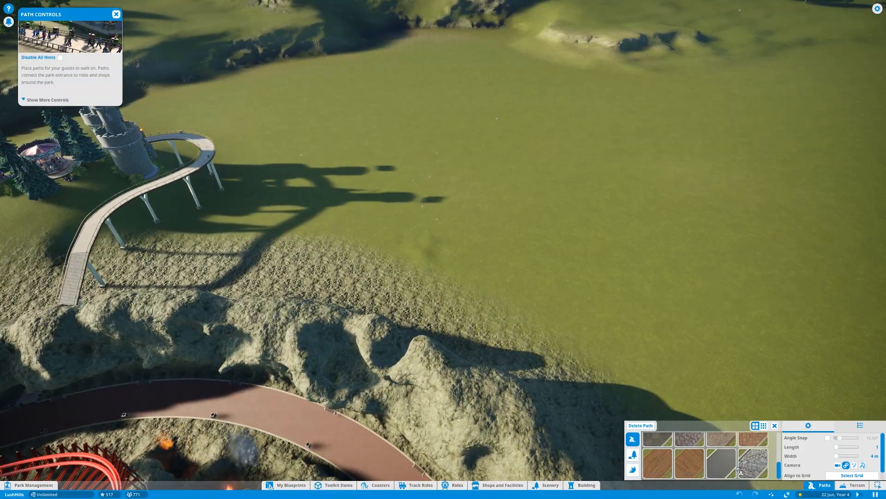
{"action": "mouse_move", "coordinate": [721, 466]}
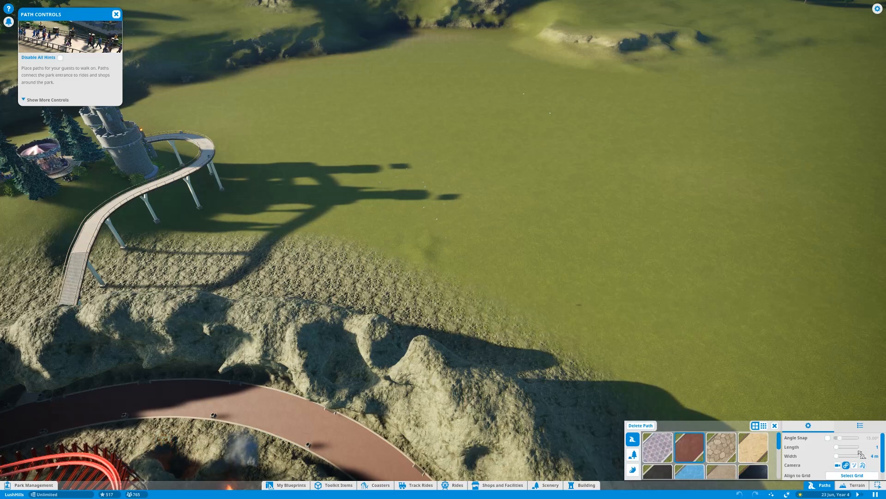
Lay a curving brown footpath across the grass ending in a circular loop.
{"action": "left_click_drag", "start_coordinate": [840, 456], "coordinate": [847, 455]}
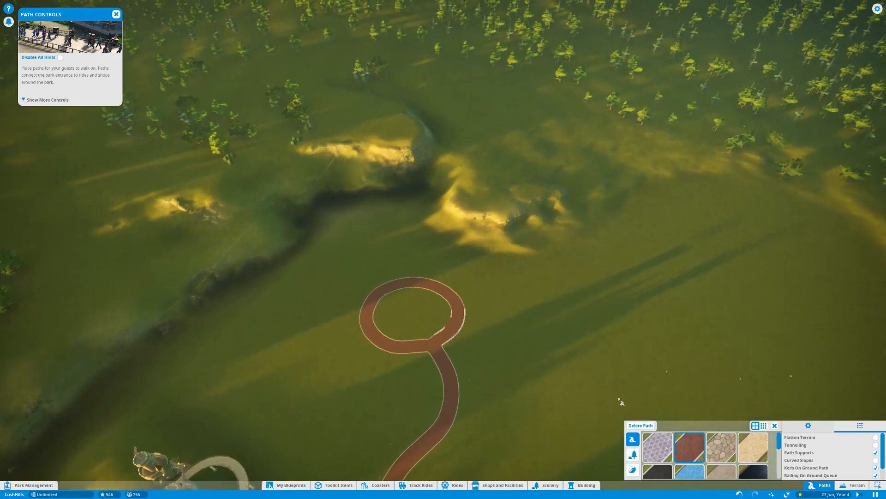
Brush sandy desert texture over the grassland around the path loop.
{"action": "left_click", "coordinate": [549, 485]}
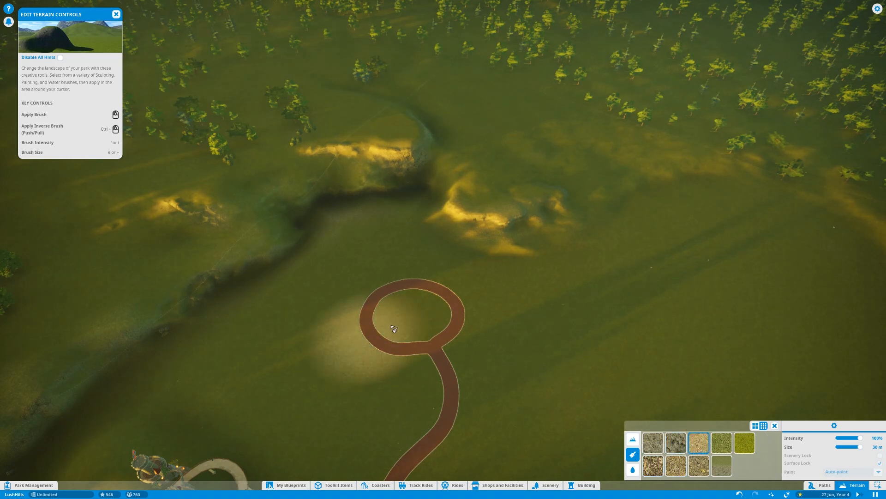
{"action": "mouse_move", "coordinate": [675, 442]}
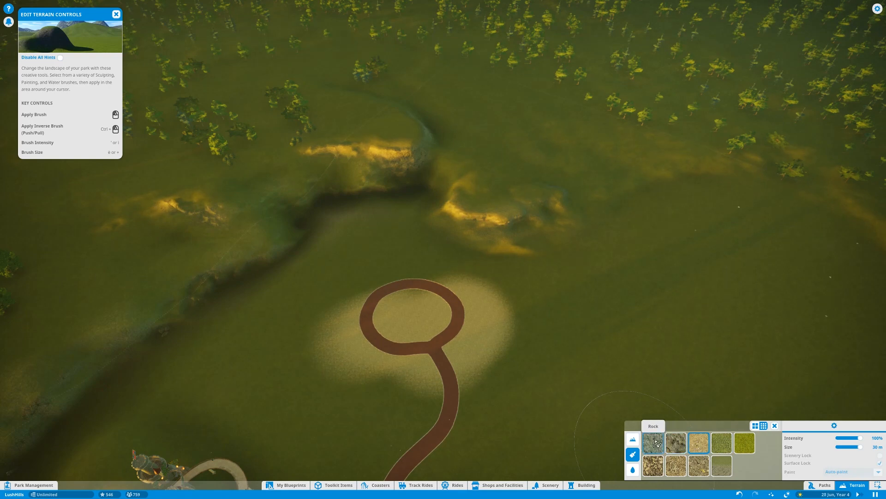
{"action": "left_click", "coordinate": [652, 442]}
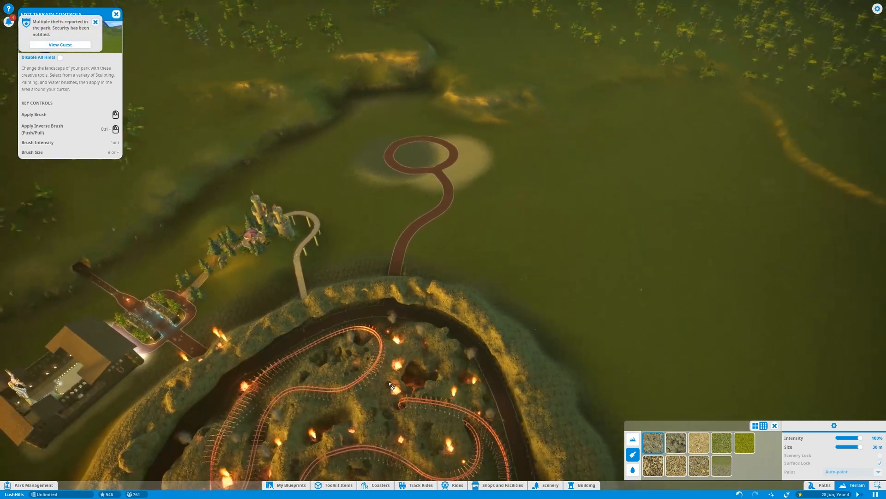
{"action": "mouse_move", "coordinate": [537, 382]}
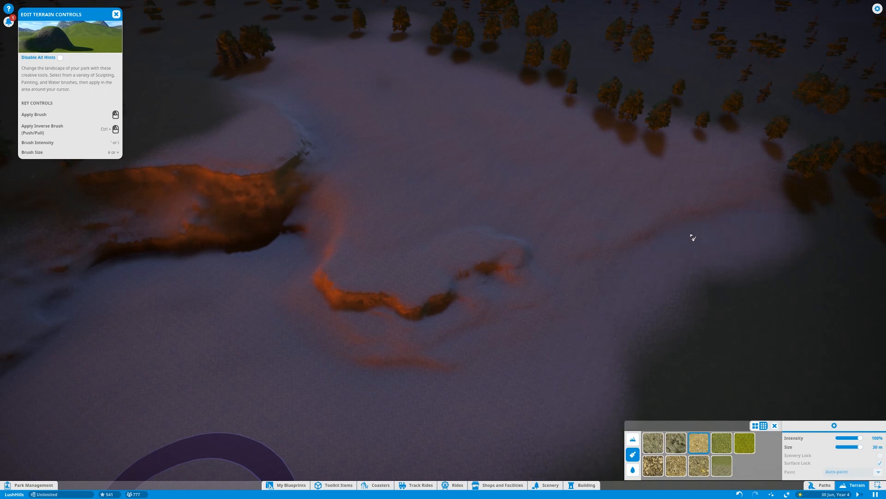
{"action": "mouse_move", "coordinate": [538, 349]}
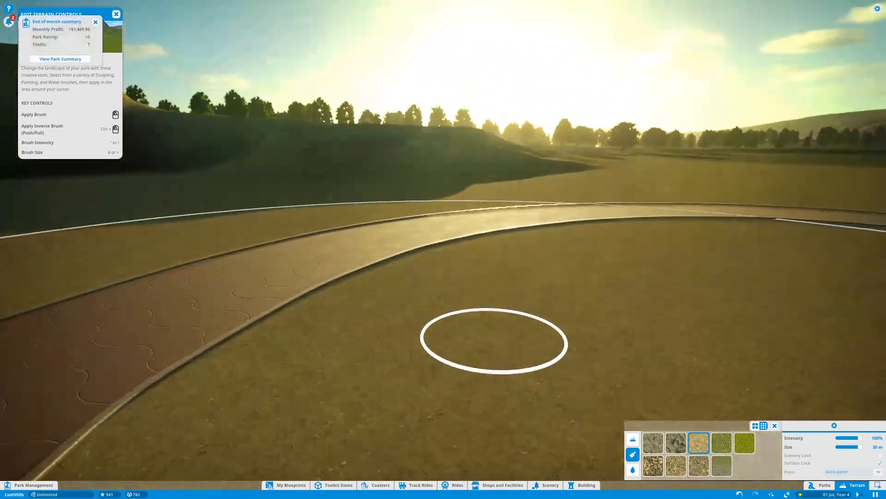
{"action": "left_click", "coordinate": [653, 465]}
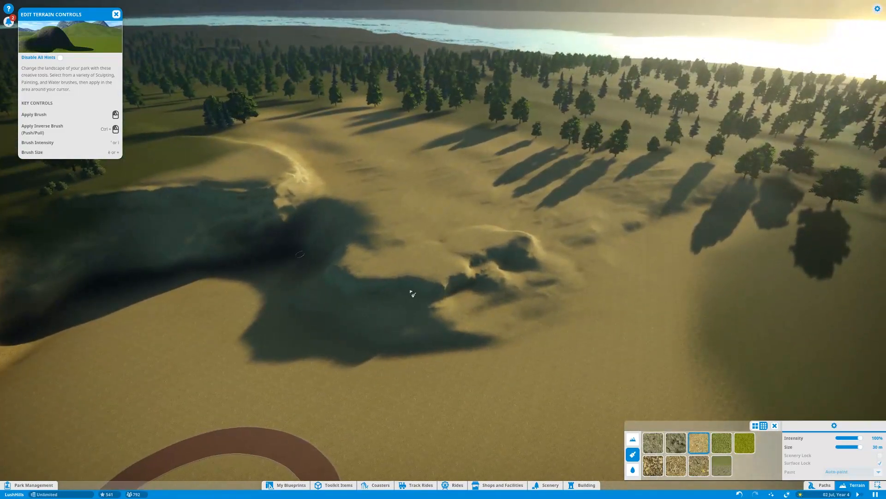
{"action": "mouse_move", "coordinate": [506, 326]}
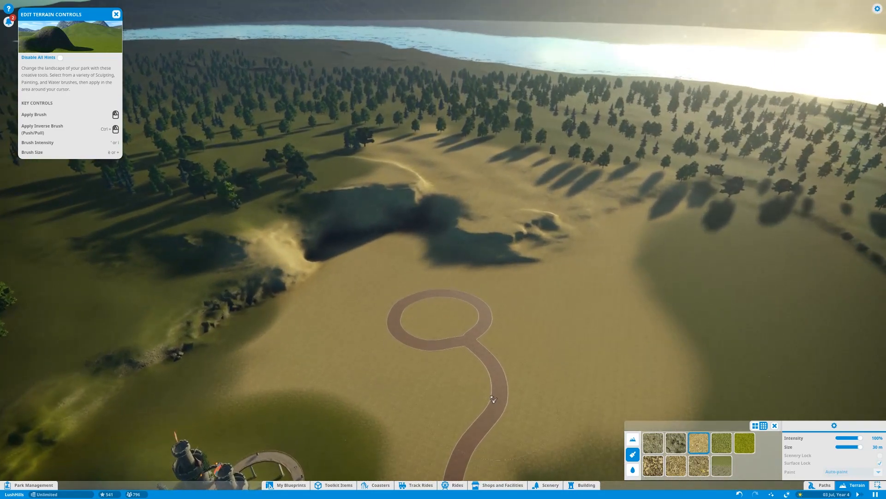
{"action": "left_click_drag", "start_coordinate": [857, 447], "coordinate": [851, 446]}
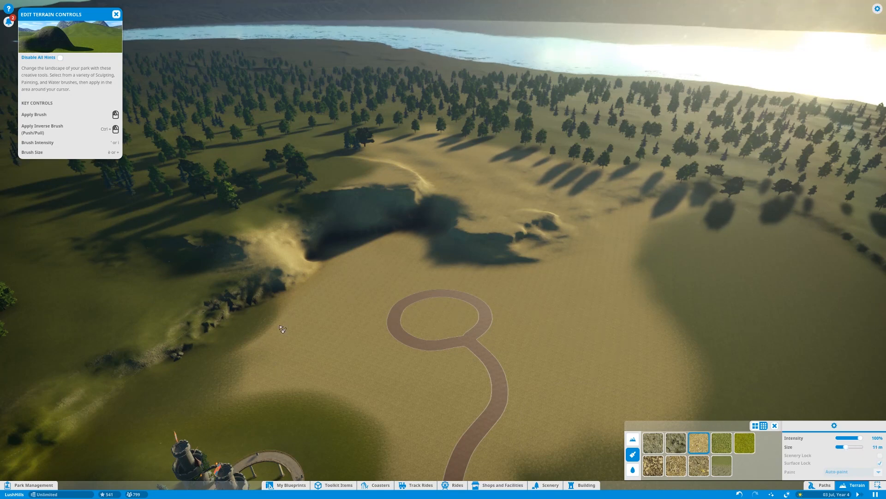
{"action": "mouse_move", "coordinate": [334, 409]}
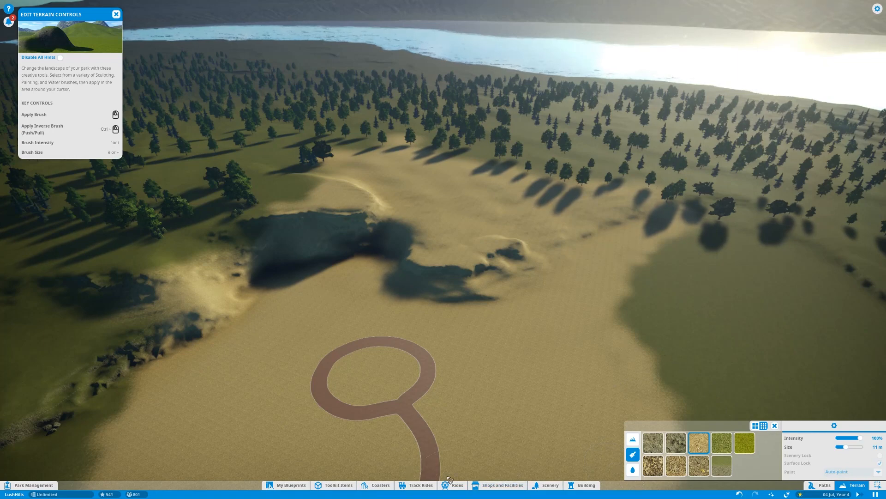
Choose Gears of Fear from the flat rides catalogue for placement.
{"action": "left_click", "coordinate": [456, 484]}
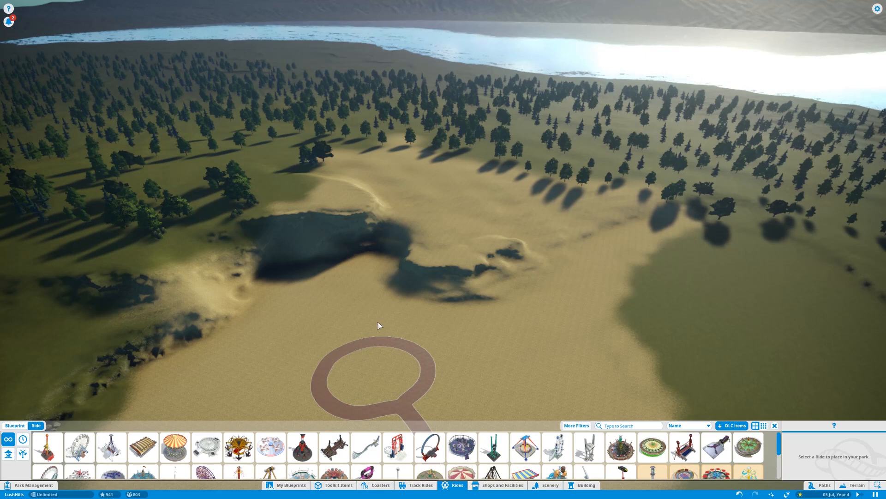
{"action": "mouse_move", "coordinate": [452, 205]}
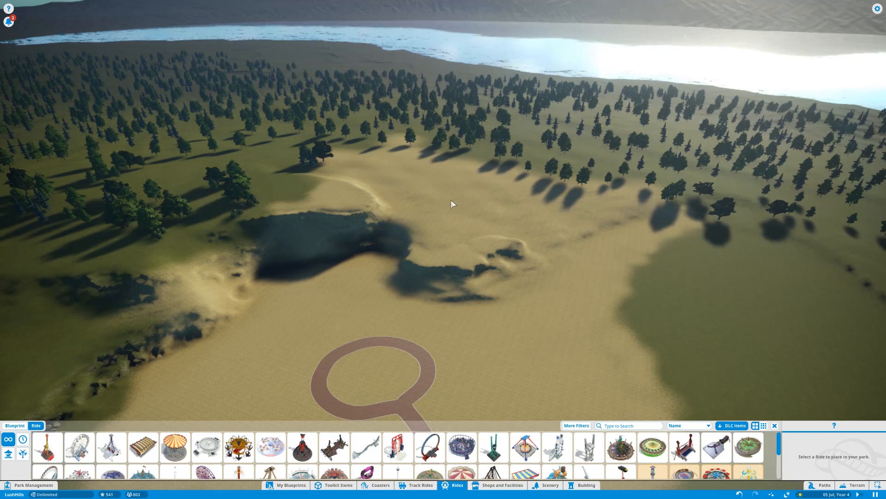
{"action": "mouse_move", "coordinate": [414, 312]}
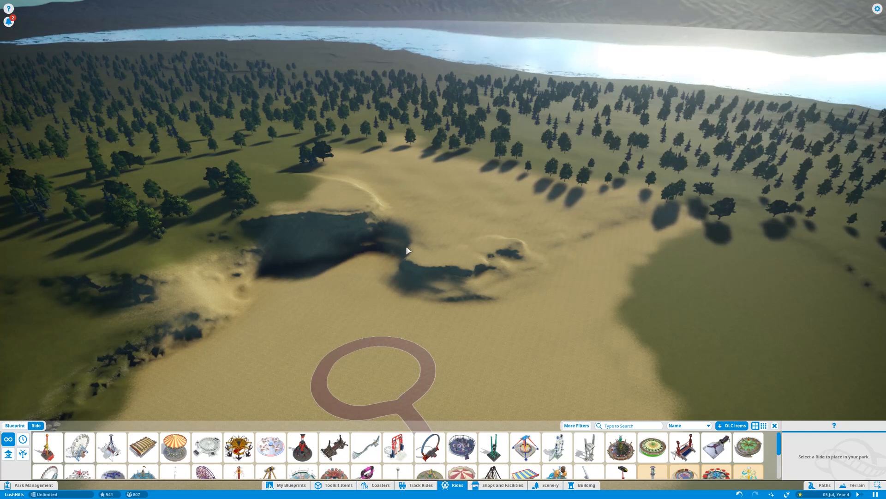
{"action": "mouse_move", "coordinate": [333, 305]}
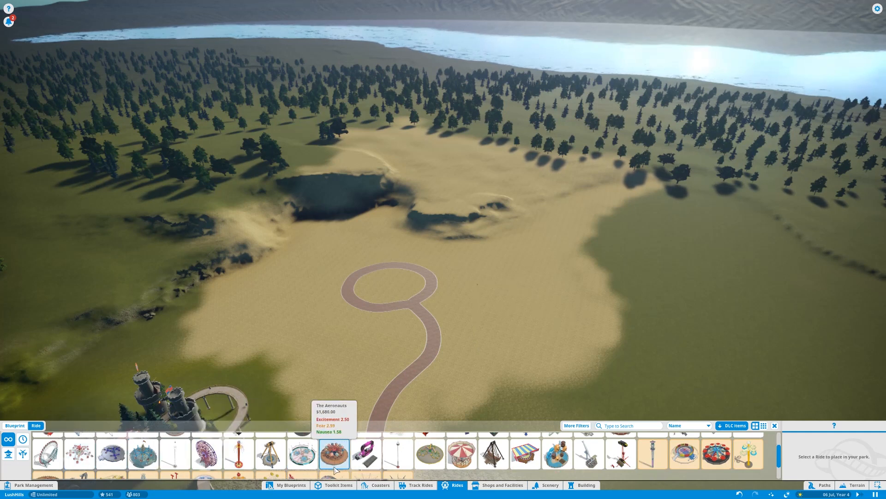
{"action": "mouse_move", "coordinate": [430, 455]}
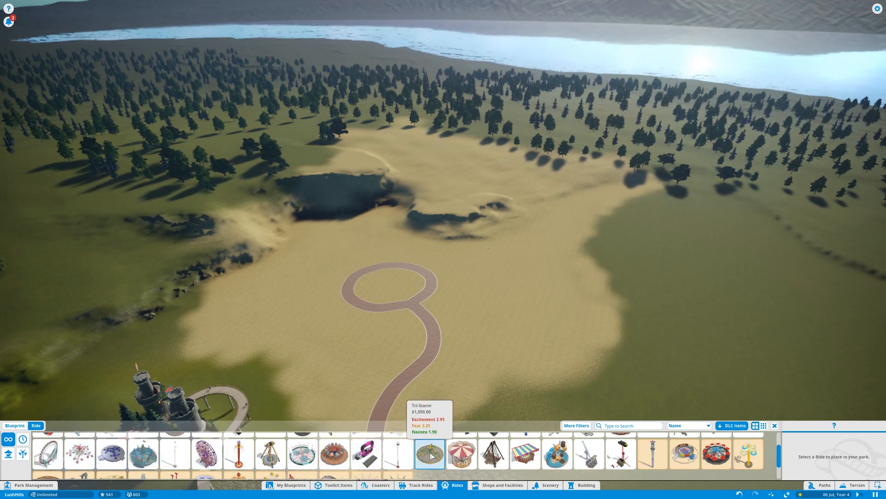
{"action": "mouse_move", "coordinate": [493, 454]}
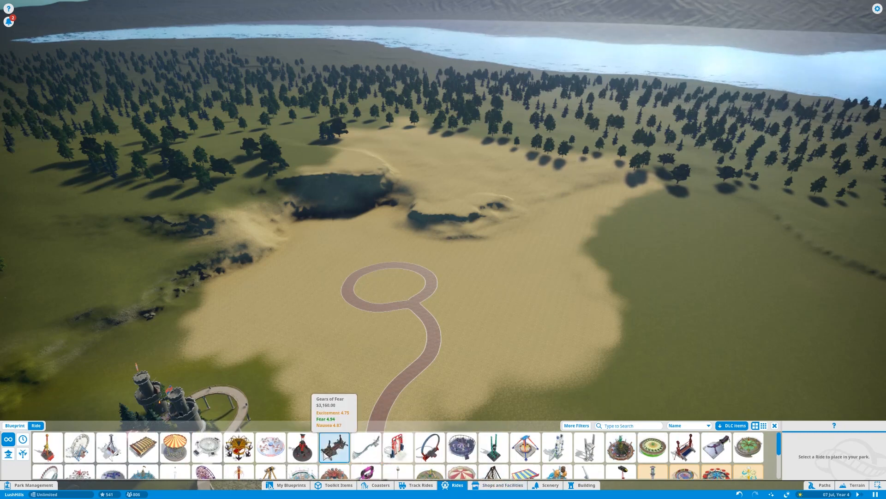
{"action": "left_click", "coordinate": [333, 447]}
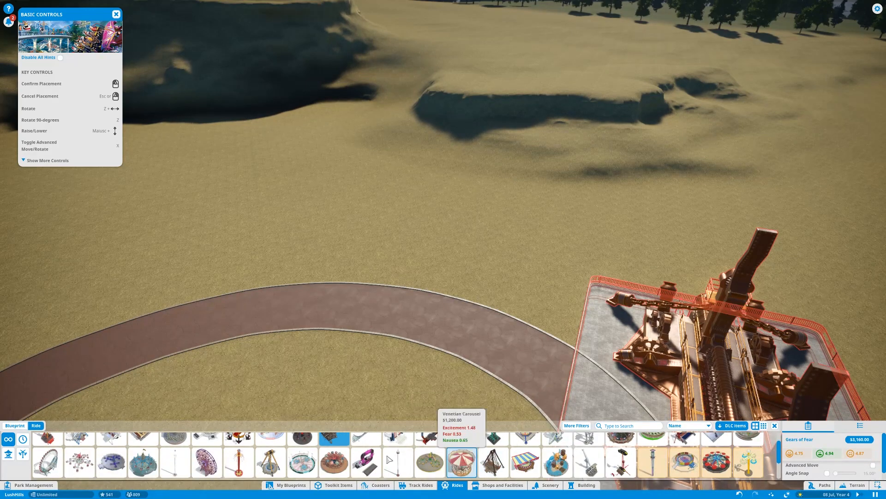
Set Gears of Fear down on the sand left of the circular loop.
{"action": "left_click", "coordinate": [238, 462]}
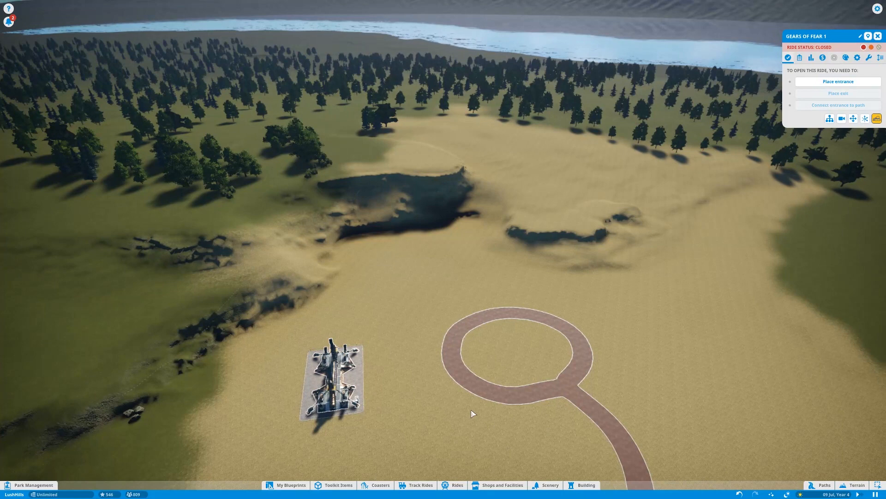
{"action": "mouse_move", "coordinate": [590, 374]}
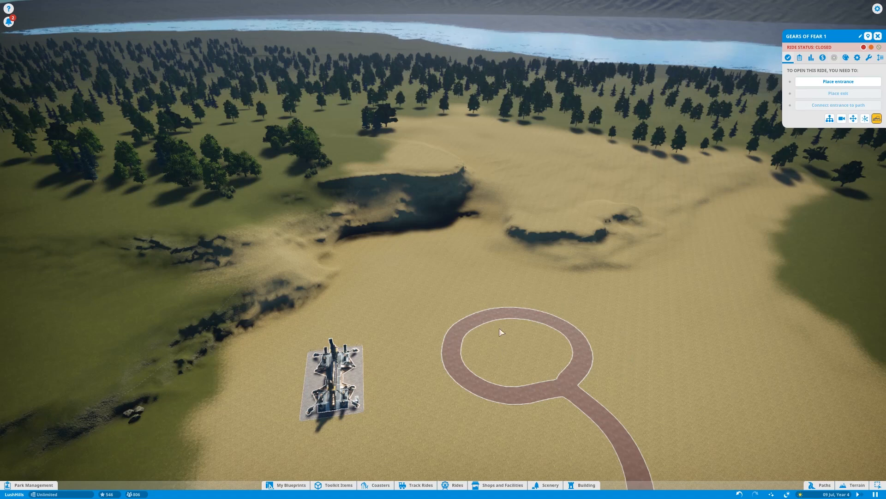
{"action": "mouse_move", "coordinate": [507, 334]}
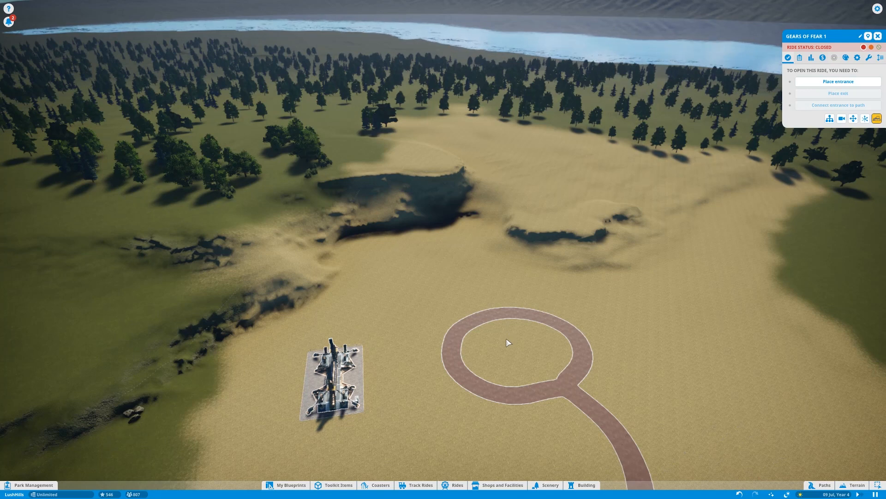
{"action": "mouse_move", "coordinate": [488, 338]}
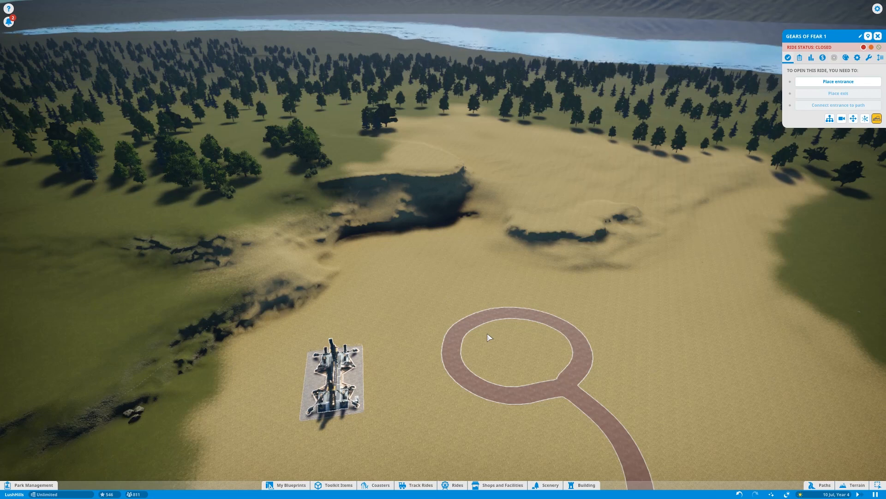
{"action": "mouse_move", "coordinate": [435, 351]}
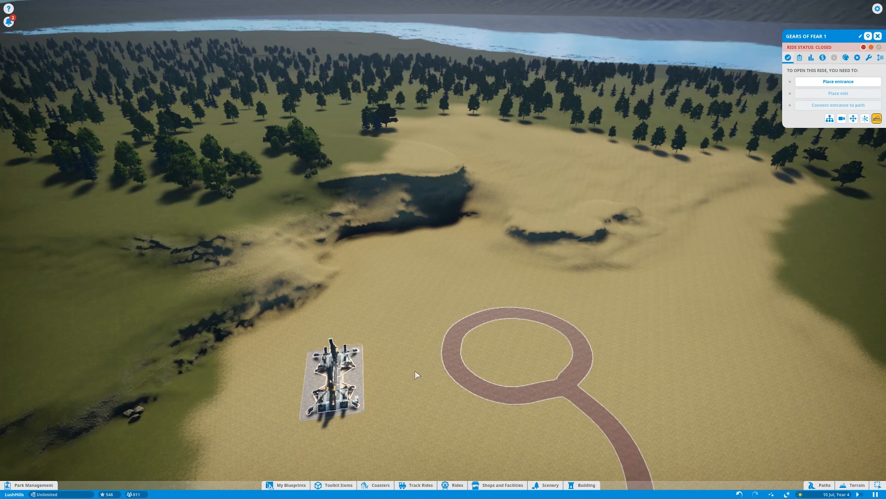
{"action": "mouse_move", "coordinate": [348, 424]}
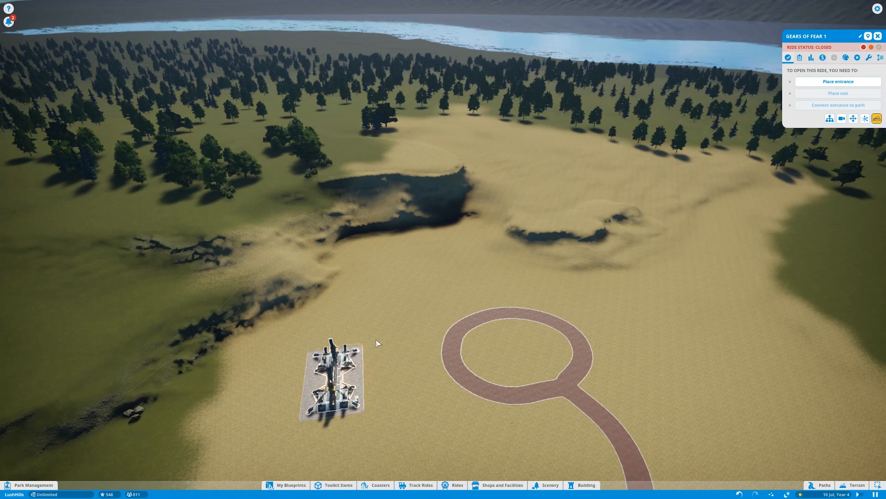
{"action": "mouse_move", "coordinate": [277, 356]}
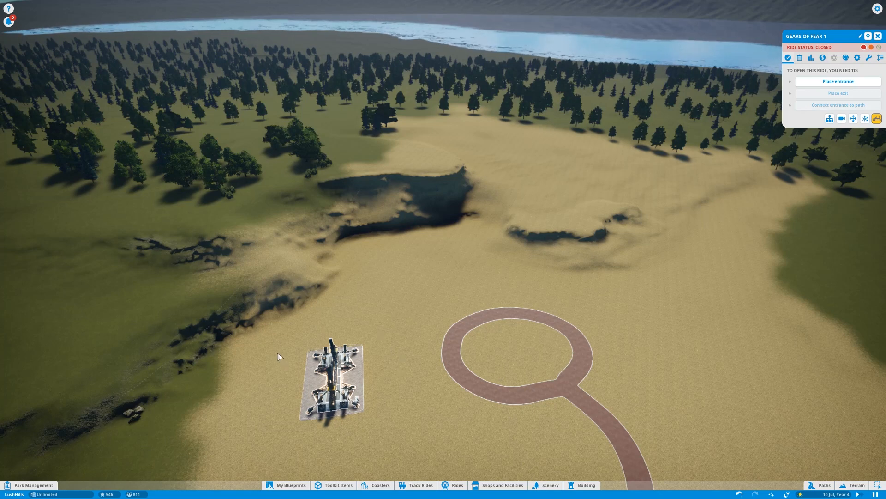
{"action": "mouse_move", "coordinate": [297, 352]}
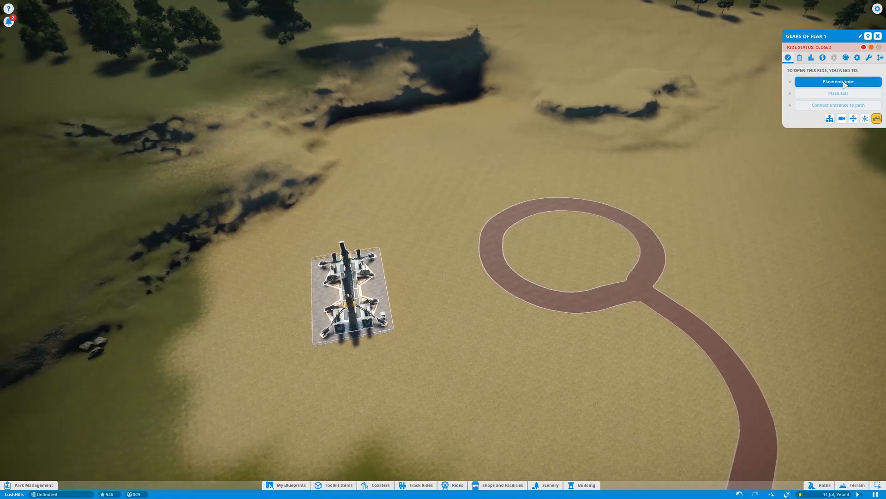
Begin placing the Gears of Fear ride entrance beside its platform.
{"action": "left_click", "coordinate": [838, 81]}
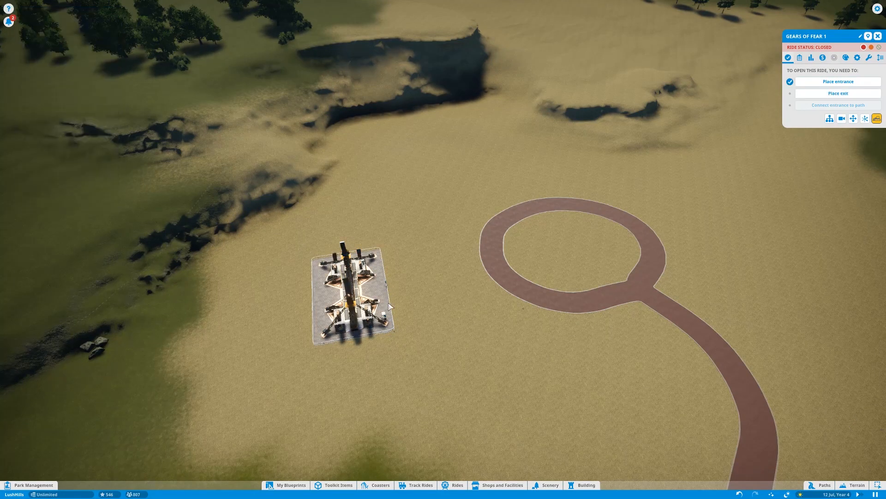
{"action": "mouse_move", "coordinate": [567, 243]}
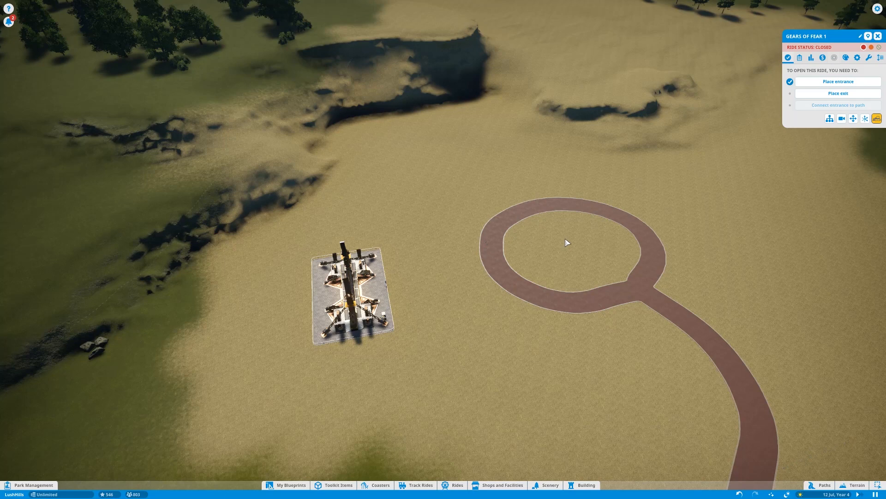
{"action": "mouse_move", "coordinate": [421, 349]}
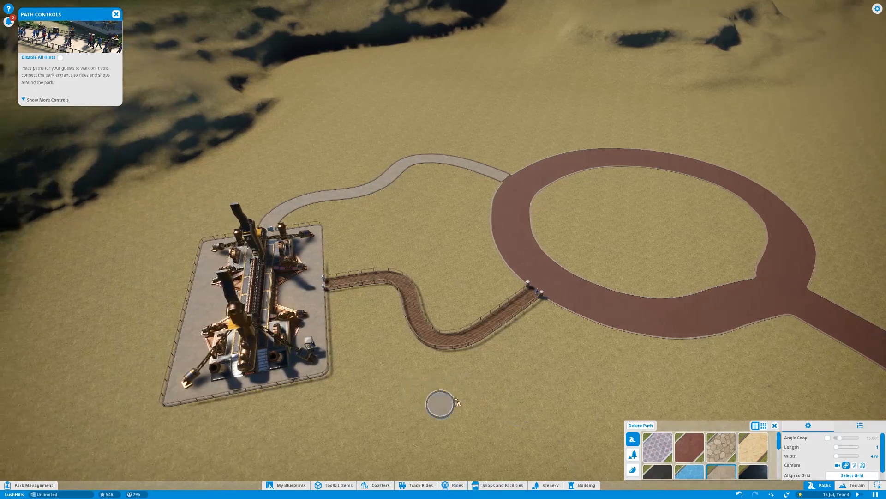
Scroll the flat rides list toward Monte Leone.
{"action": "left_click", "coordinate": [457, 484]}
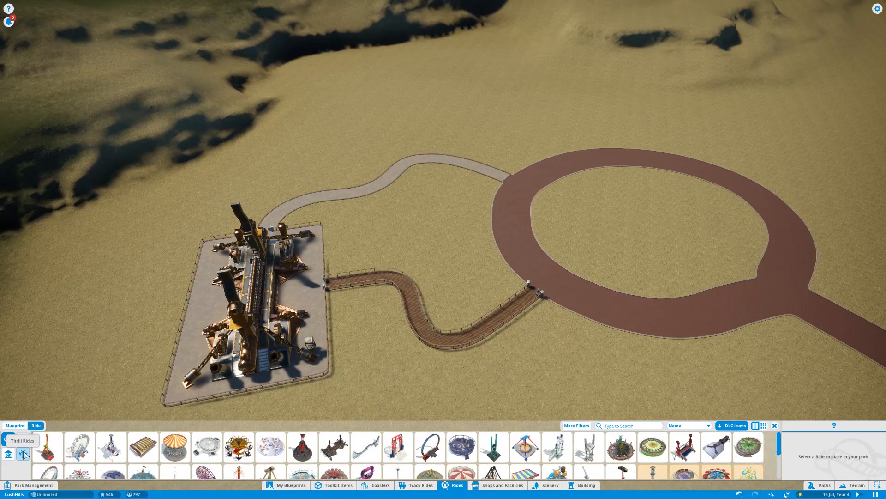
{"action": "mouse_move", "coordinate": [206, 447]}
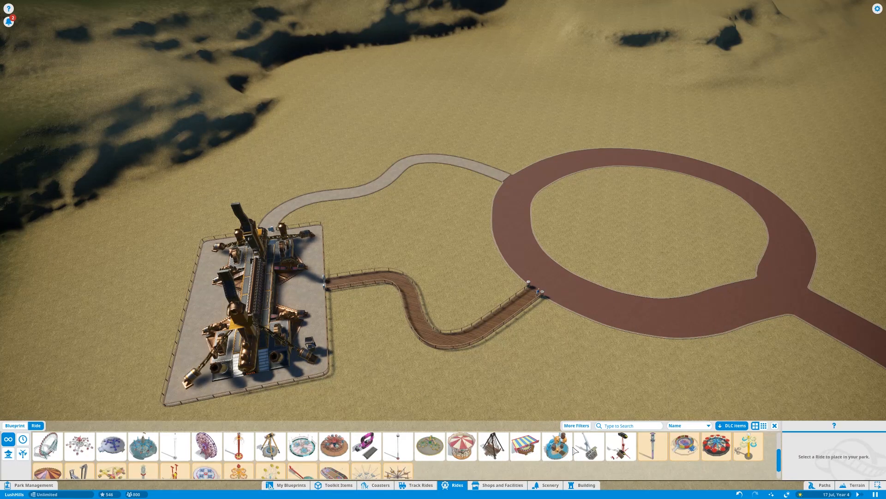
{"action": "mouse_move", "coordinate": [556, 446]}
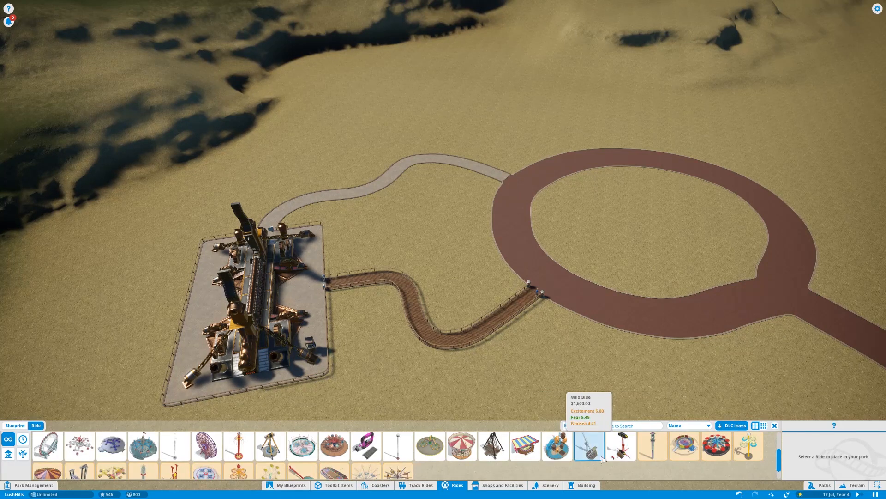
{"action": "scroll", "scroll_direction": "right", "scroll_amount": 3}
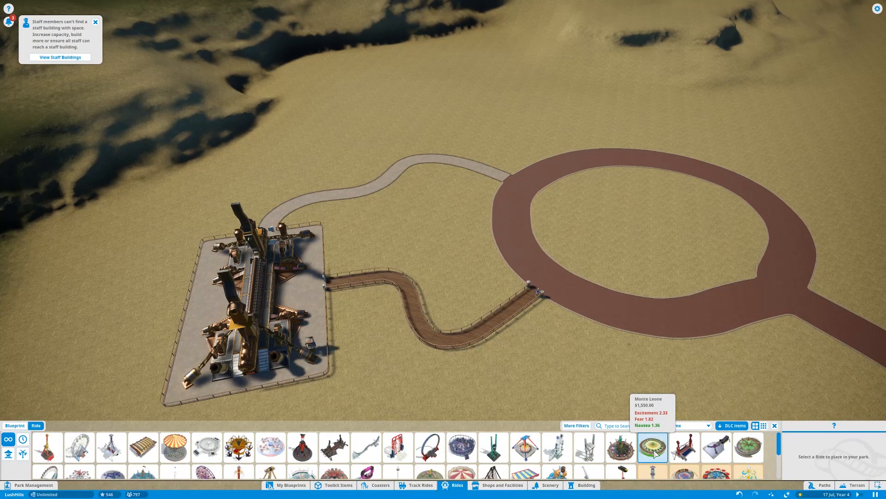
Pick Monte Leone to position between Gears of Fear and the loop.
{"action": "left_click", "coordinate": [652, 447]}
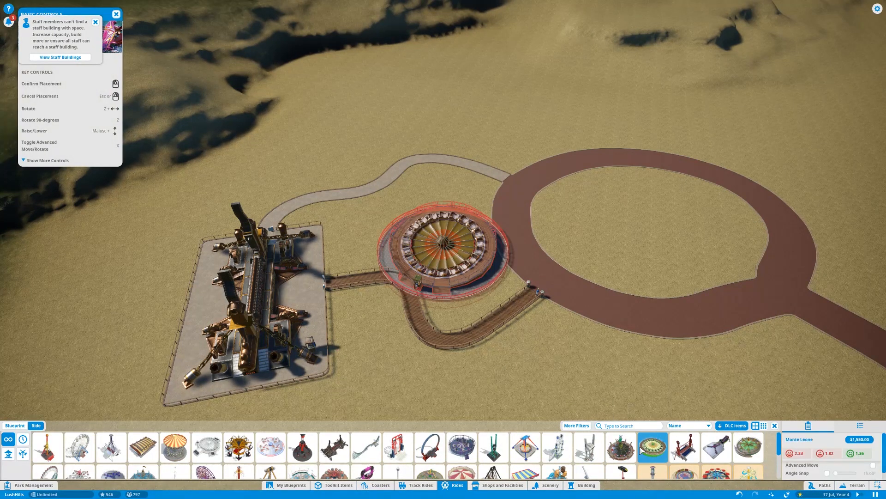
{"action": "mouse_move", "coordinate": [621, 447]}
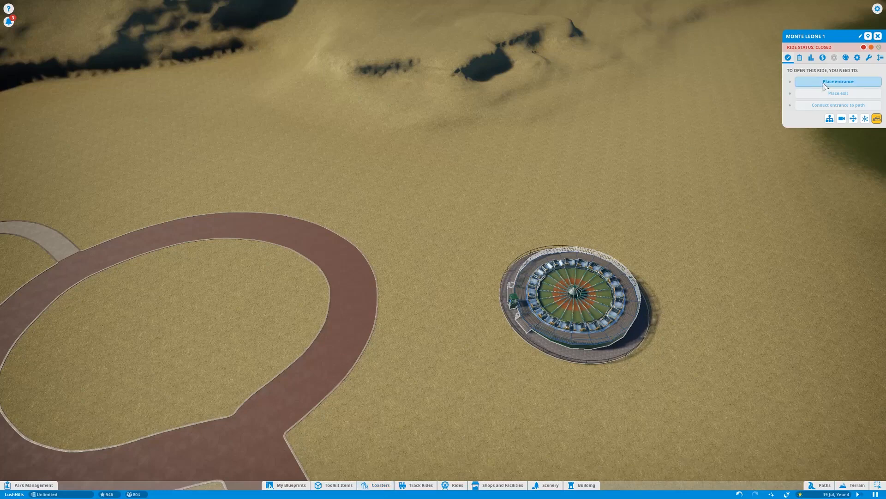
Set Monte Leone's entrance at the ride's edge and start placing its exit.
{"action": "left_click", "coordinate": [839, 81]}
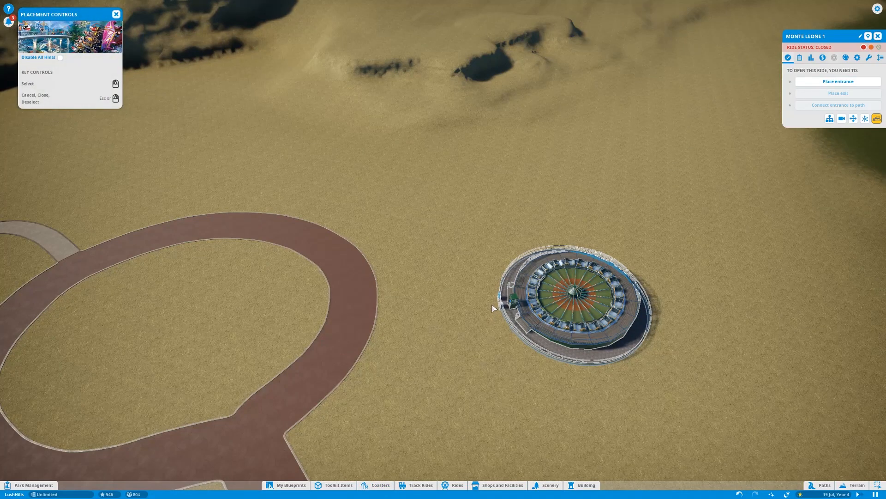
{"action": "left_click", "coordinate": [116, 14]}
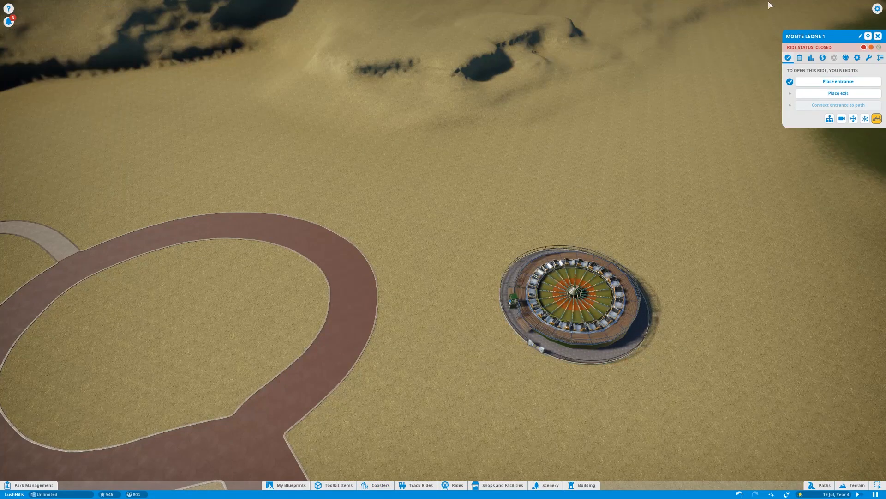
{"action": "left_click", "coordinate": [837, 81]}
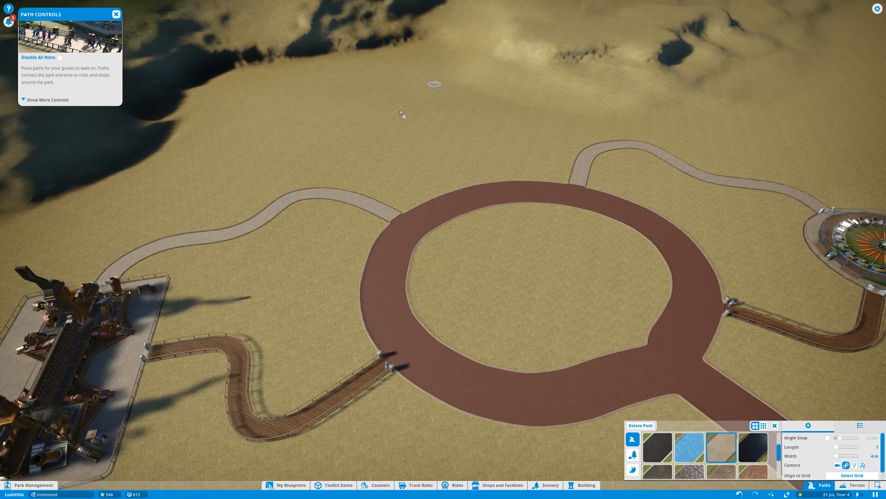
{"action": "mouse_move", "coordinate": [387, 124]}
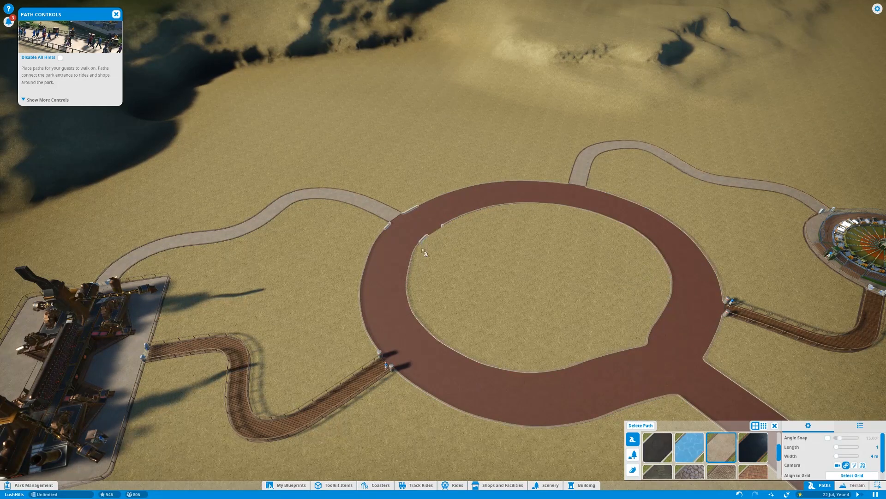
Extend a path from the plaza's inner edge toward Monte Leone.
{"action": "left_click", "coordinate": [410, 226]}
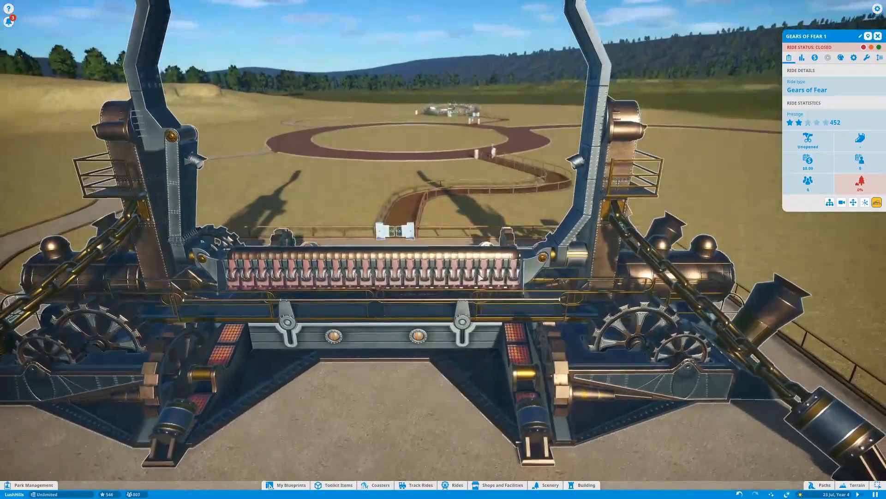
Pick an amber then a deep red shade for the Gears of Fear operator colour.
{"action": "left_click", "coordinate": [840, 57]}
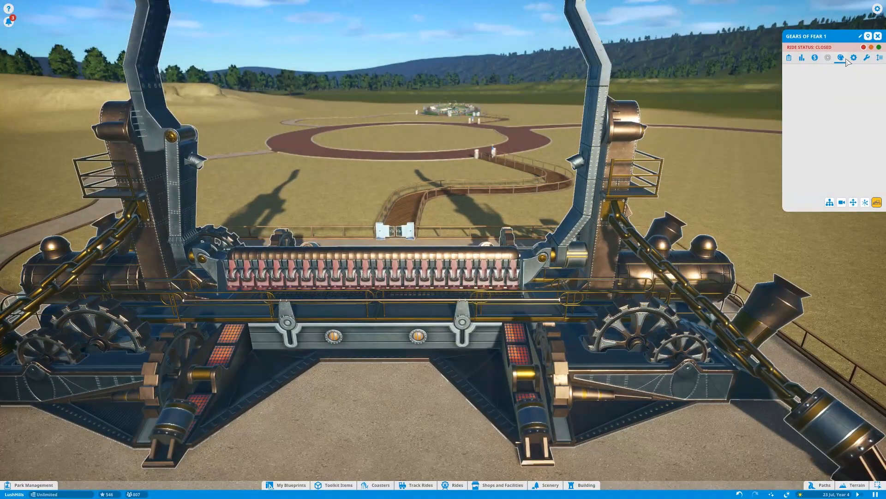
{"action": "left_click", "coordinate": [841, 57]}
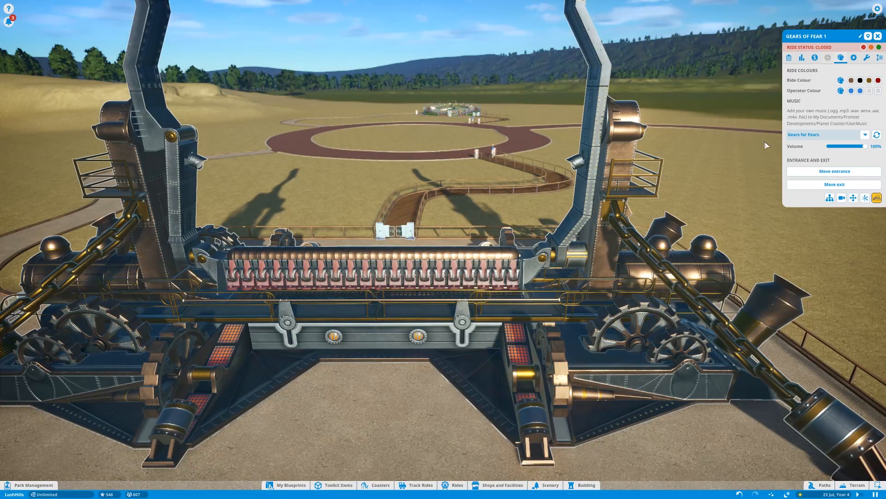
{"action": "left_click", "coordinate": [850, 80]}
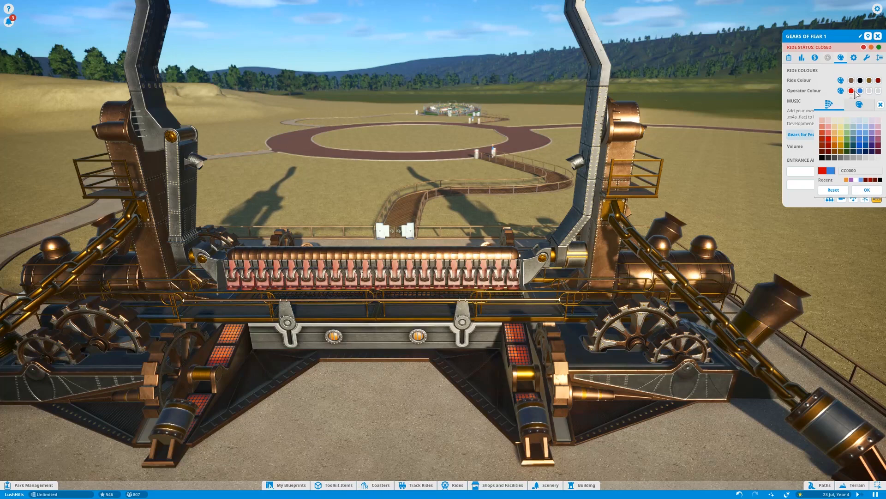
{"action": "left_click", "coordinate": [841, 144]}
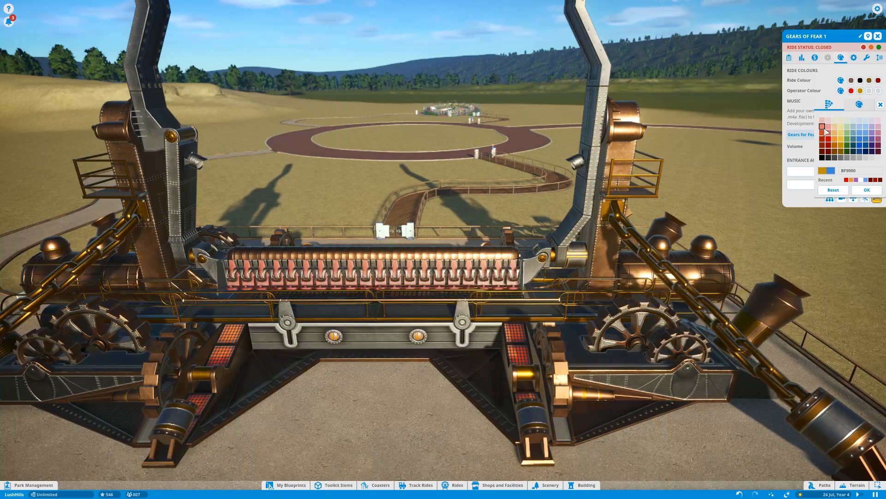
{"action": "left_click", "coordinate": [825, 128]}
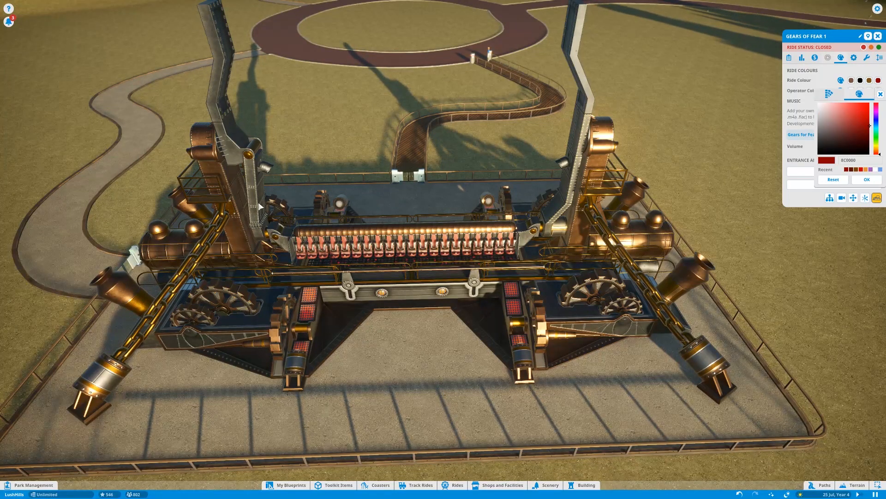
Confirm the red and recolour further ride slots copper-orange and bright red.
{"action": "left_click", "coordinate": [867, 180]}
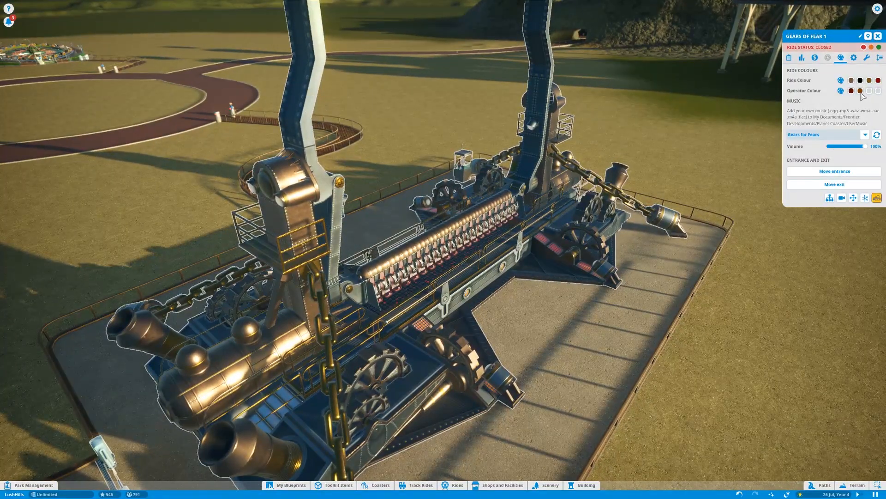
{"action": "left_click", "coordinate": [850, 79]}
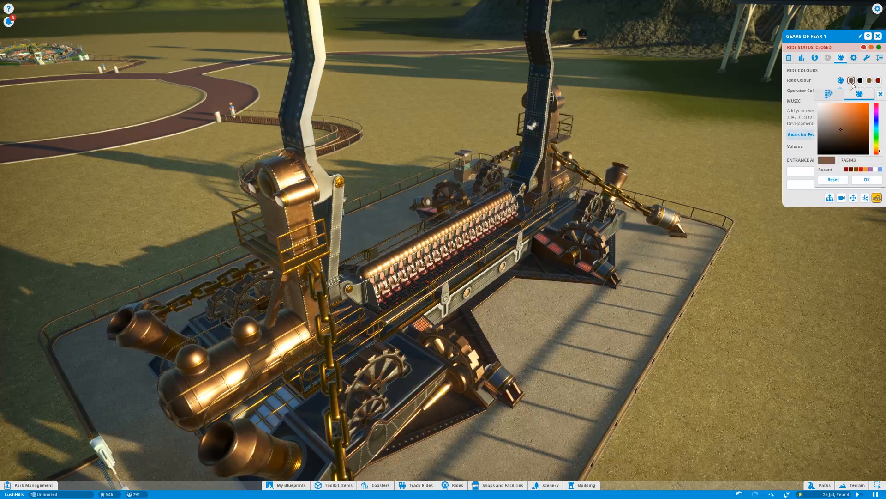
{"action": "left_click", "coordinate": [859, 116]}
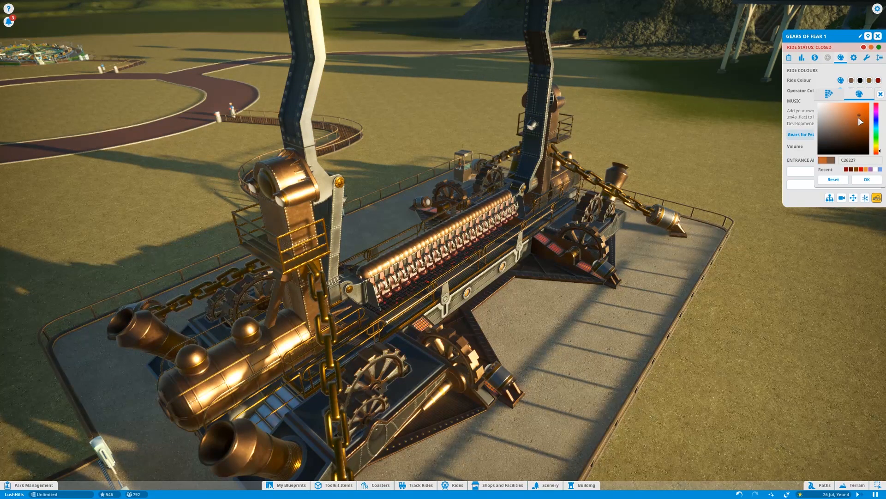
{"action": "left_click", "coordinate": [859, 122]}
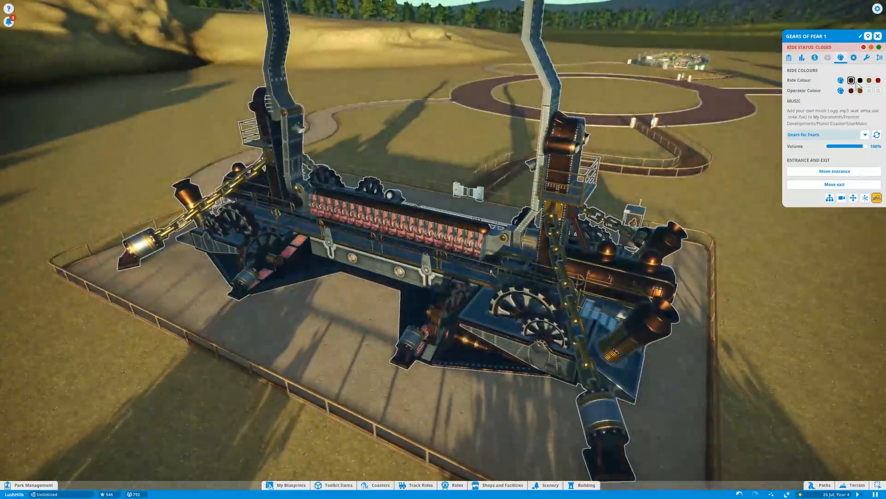
{"action": "left_click", "coordinate": [851, 79]}
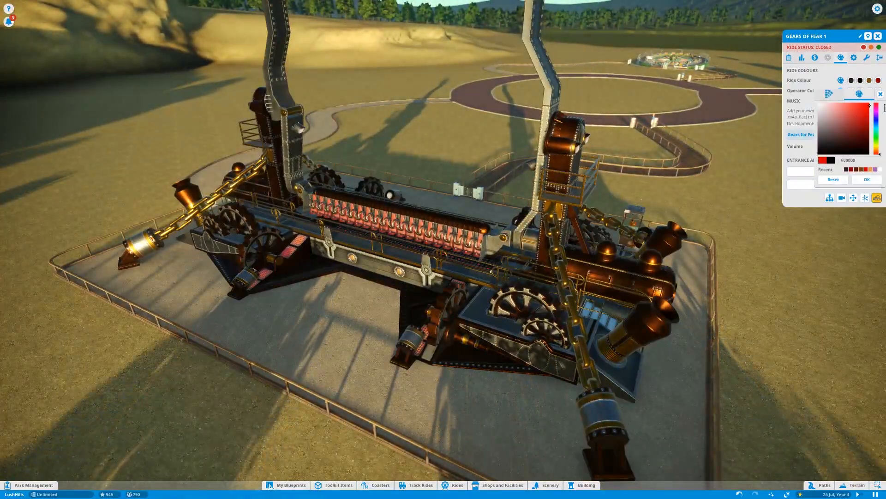
{"action": "left_click", "coordinate": [855, 130]}
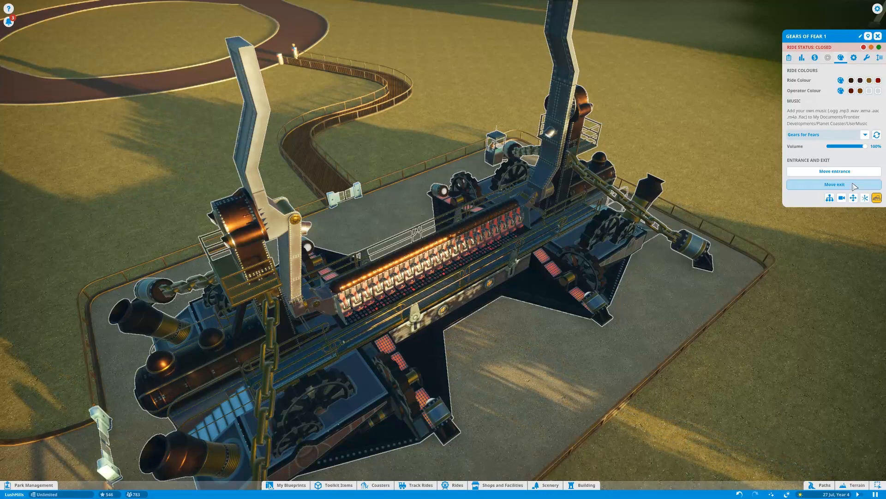
{"action": "mouse_move", "coordinate": [868, 49]}
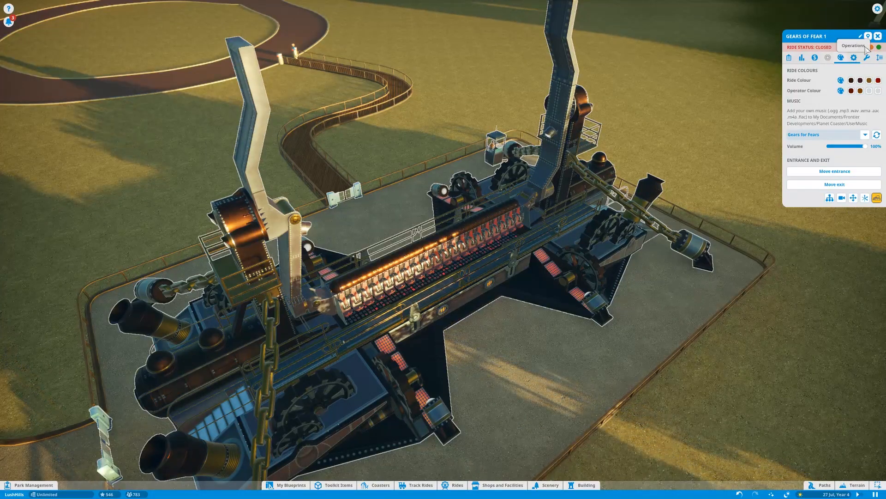
Review operations and raise the Gears of Fear ticket price to $0.70.
{"action": "left_click", "coordinate": [853, 57]}
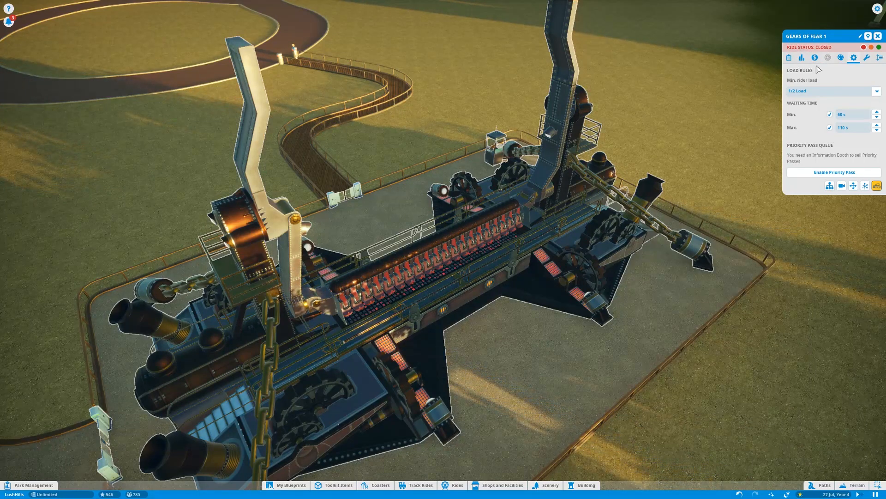
{"action": "left_click", "coordinate": [814, 58]}
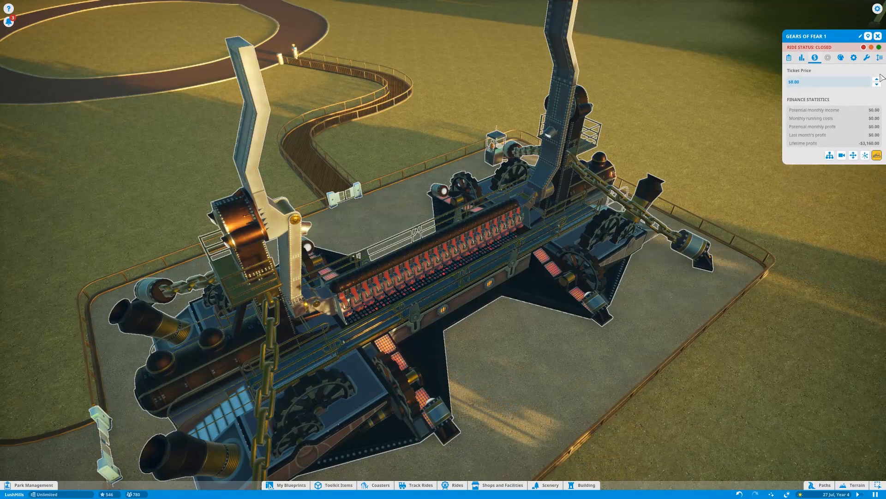
{"action": "left_click", "coordinate": [882, 78]}
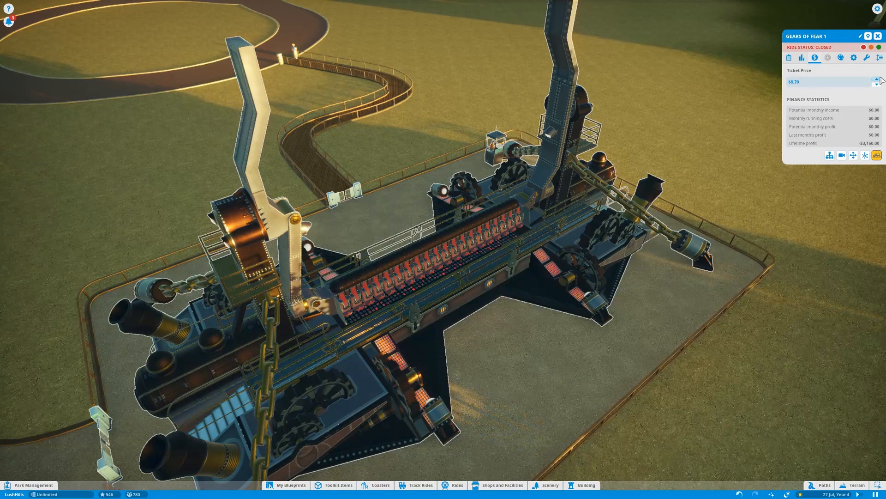
{"action": "left_click", "coordinate": [882, 80]}
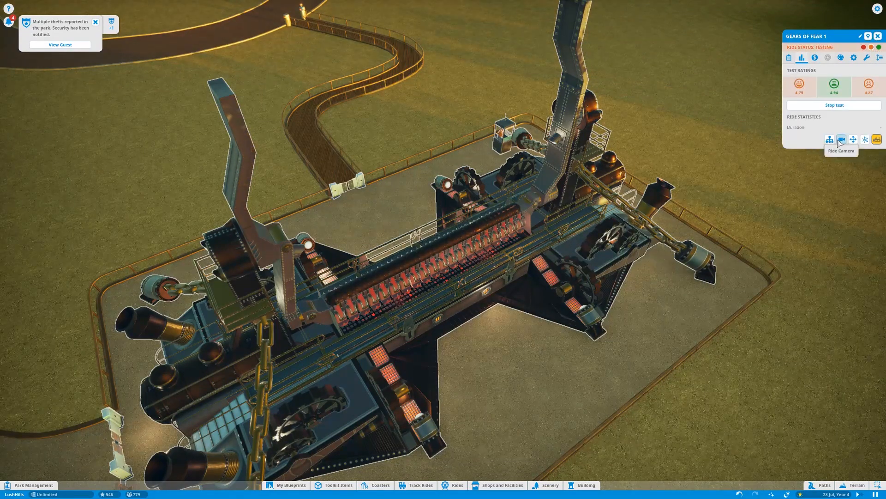
{"action": "left_click", "coordinate": [841, 140]}
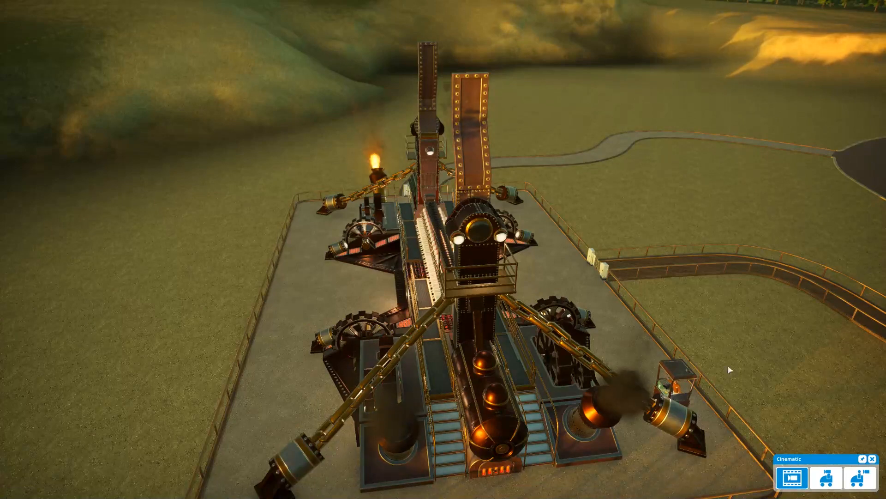
{"action": "left_click", "coordinate": [827, 477]}
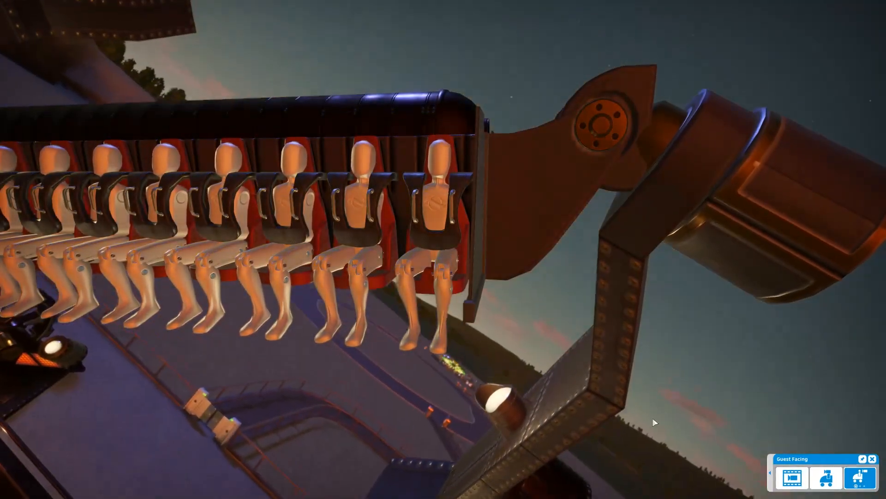
{"action": "left_click", "coordinate": [792, 478]}
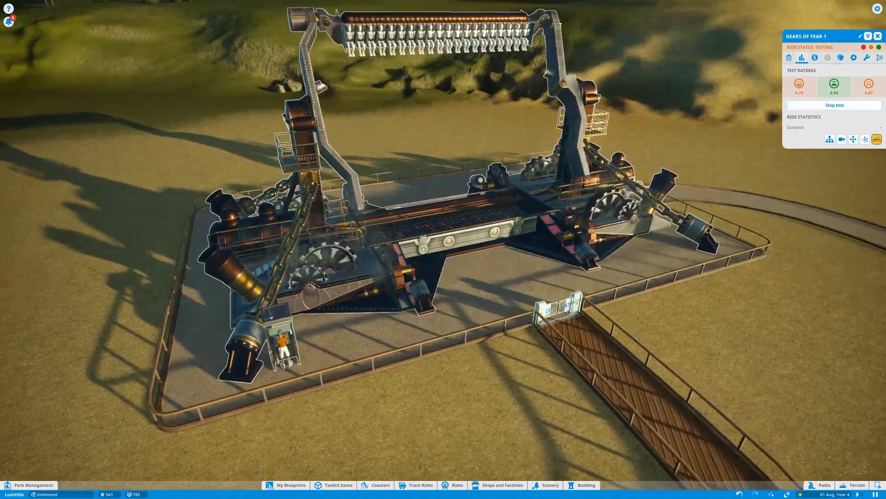
Open Gears of Fear to guests and select the Monte Leone ride's colour settings.
{"action": "left_click", "coordinate": [833, 105]}
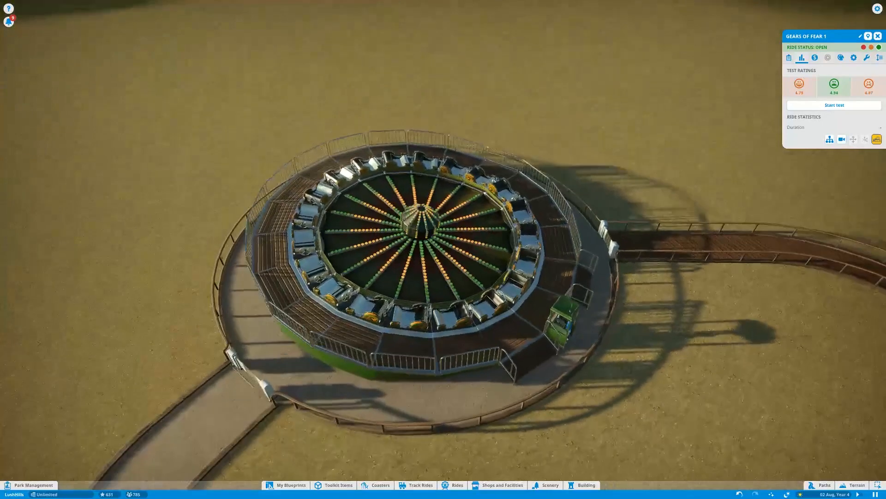
{"action": "left_click", "coordinate": [814, 58]}
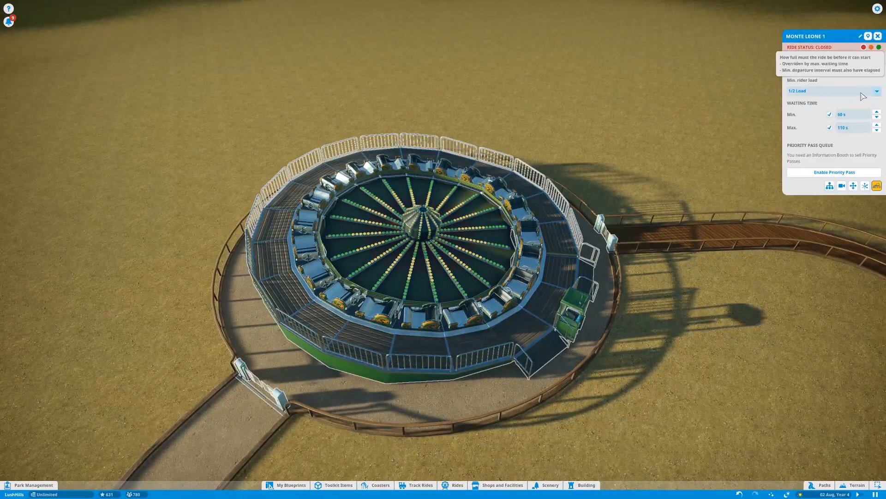
{"action": "left_click", "coordinate": [840, 57]}
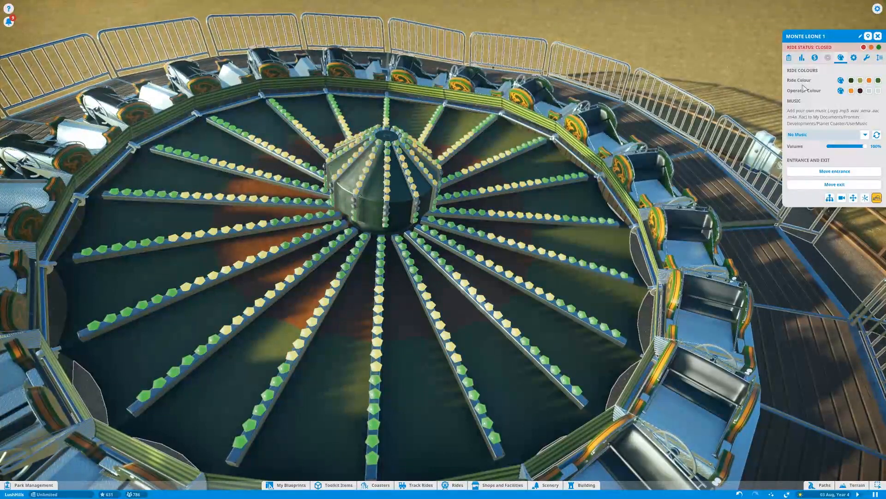
Give Monte Leone a red then orange-brown ride colour and confirm it.
{"action": "left_click", "coordinate": [849, 91]}
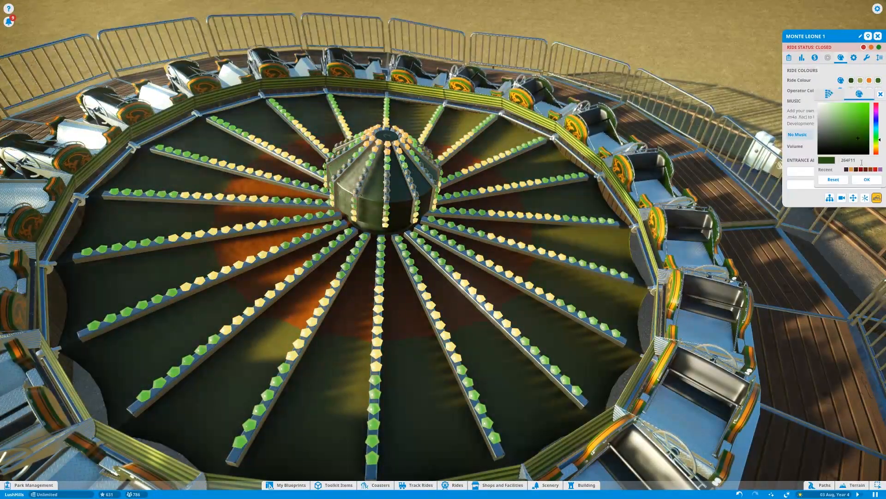
{"action": "left_click", "coordinate": [875, 122]}
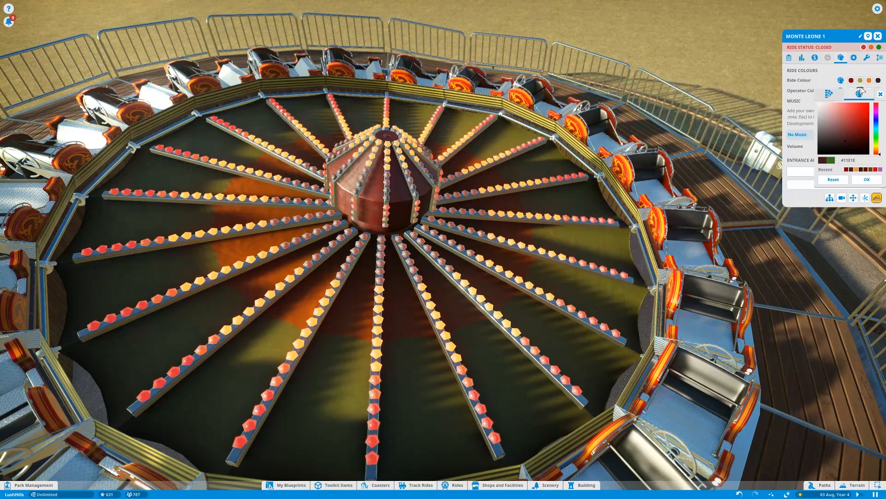
{"action": "left_click", "coordinate": [842, 141]}
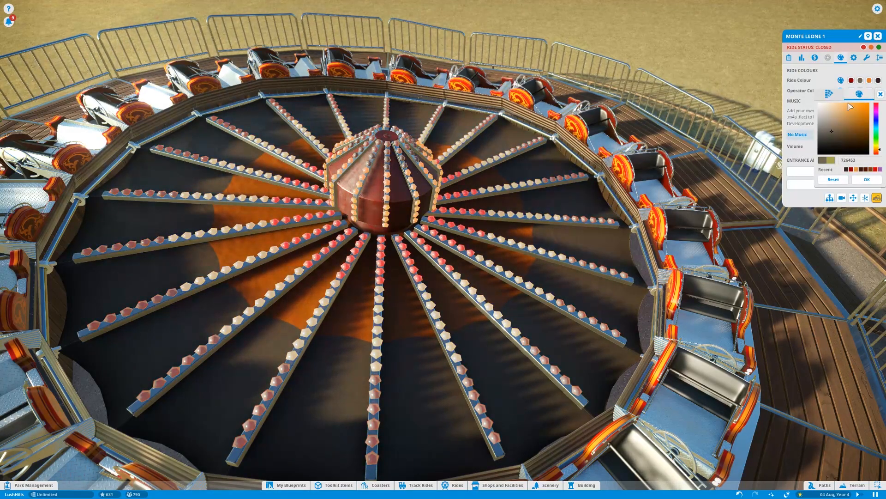
{"action": "left_click", "coordinate": [867, 179]}
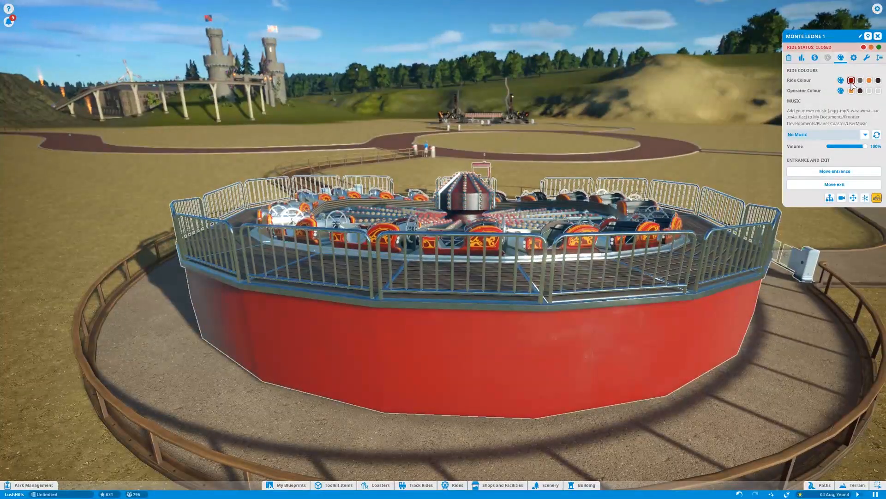
Replace Monte Leone's red main colour with a dark brown shade.
{"action": "left_click", "coordinate": [851, 79]}
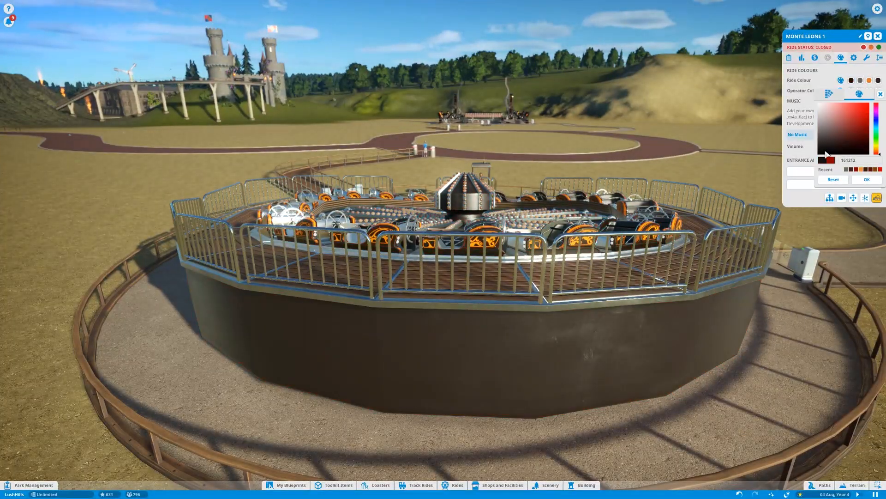
{"action": "left_click", "coordinate": [819, 156]}
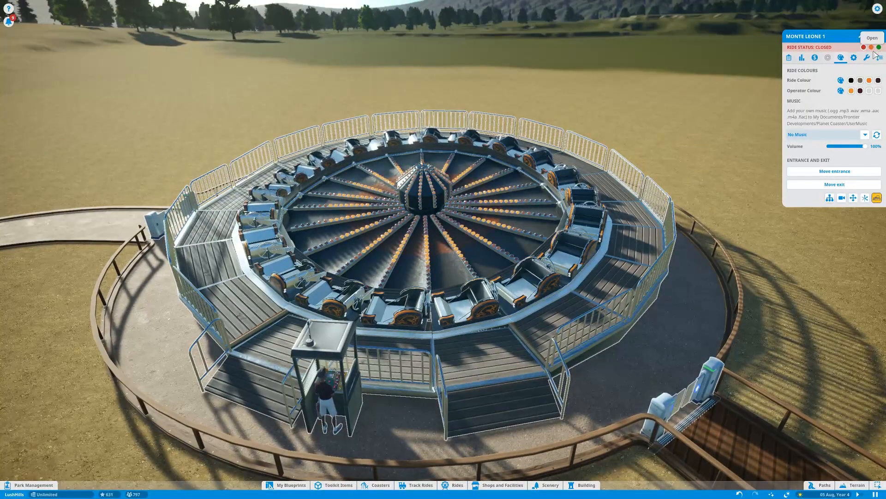
Start test runs of Monte Leone from its operations settings.
{"action": "left_click", "coordinate": [867, 58]}
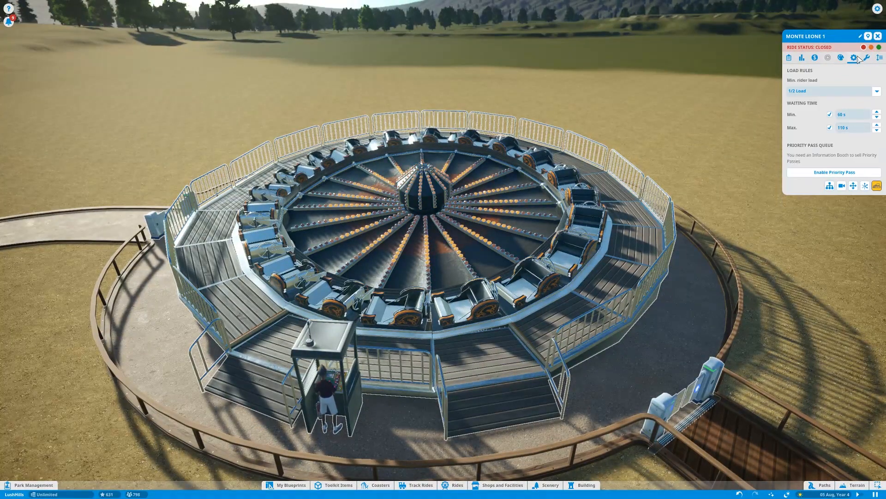
{"action": "left_click", "coordinate": [820, 36]}
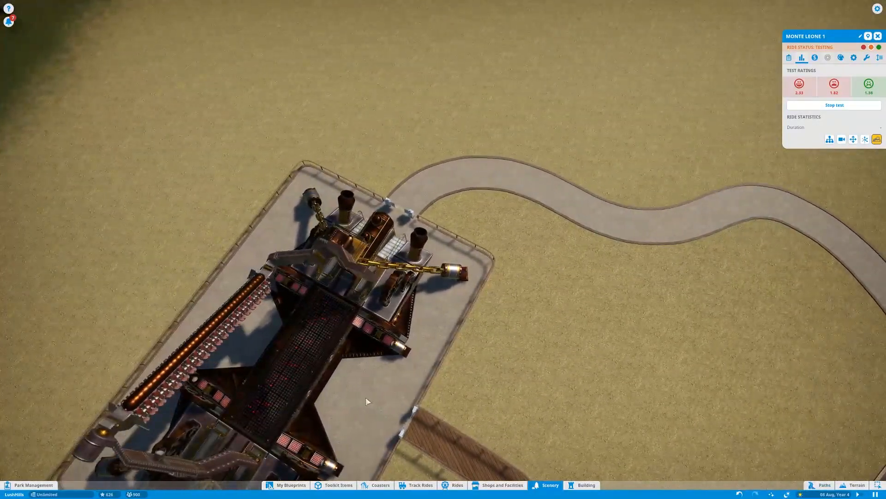
Pick the Western Picnic Bench from the scenery Path Extras catalogue.
{"action": "left_click", "coordinate": [548, 485]}
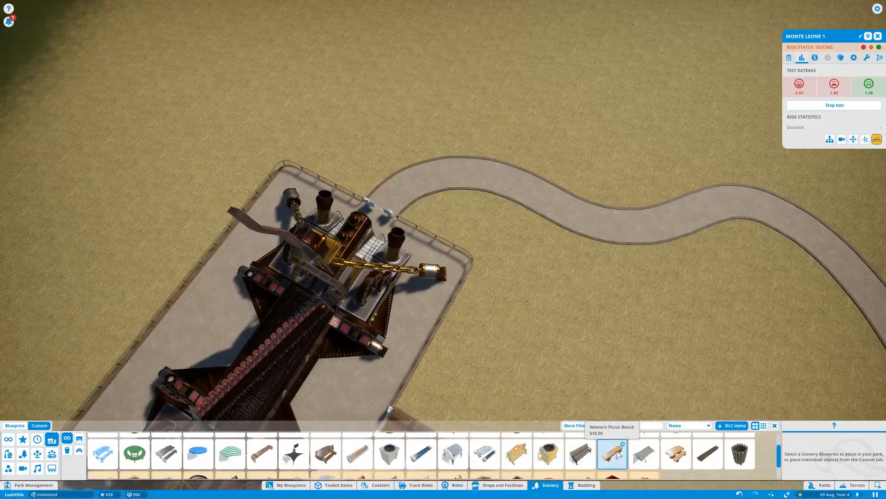
{"action": "left_click", "coordinate": [611, 453]}
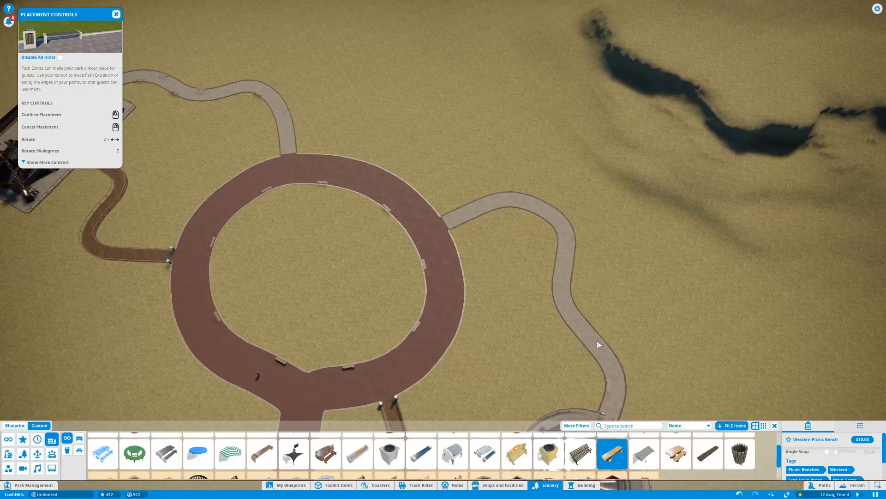
{"action": "mouse_move", "coordinate": [573, 267]}
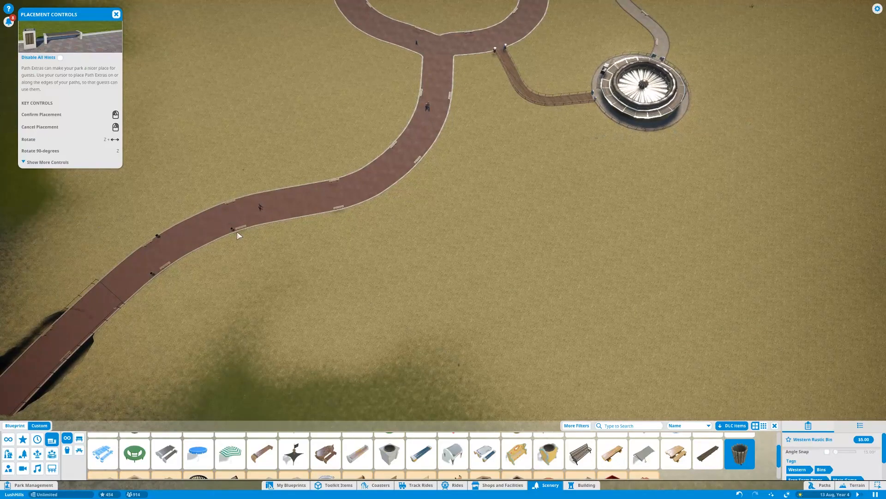
{"action": "mouse_move", "coordinate": [215, 215]}
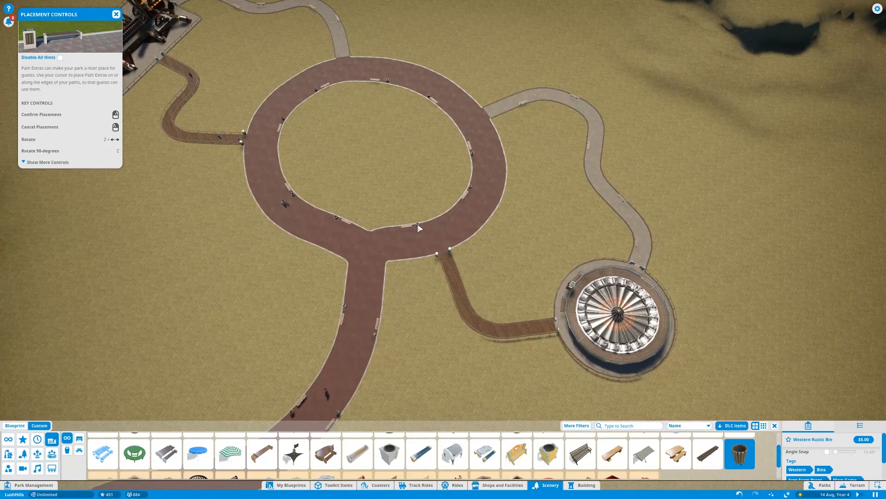
{"action": "mouse_move", "coordinate": [571, 256]}
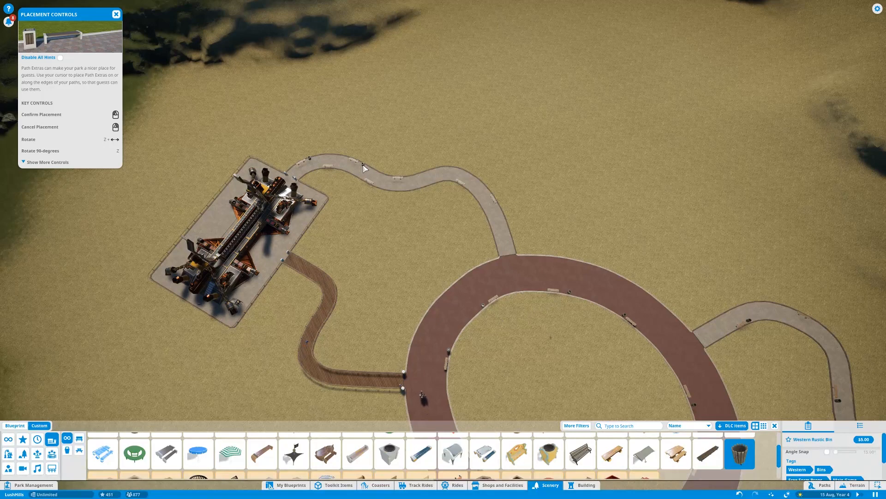
{"action": "mouse_move", "coordinate": [483, 197]}
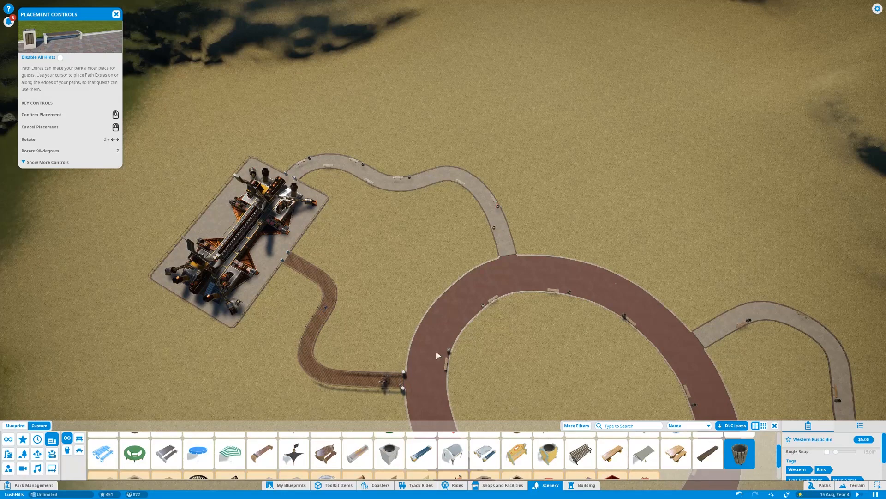
{"action": "mouse_move", "coordinate": [484, 440]}
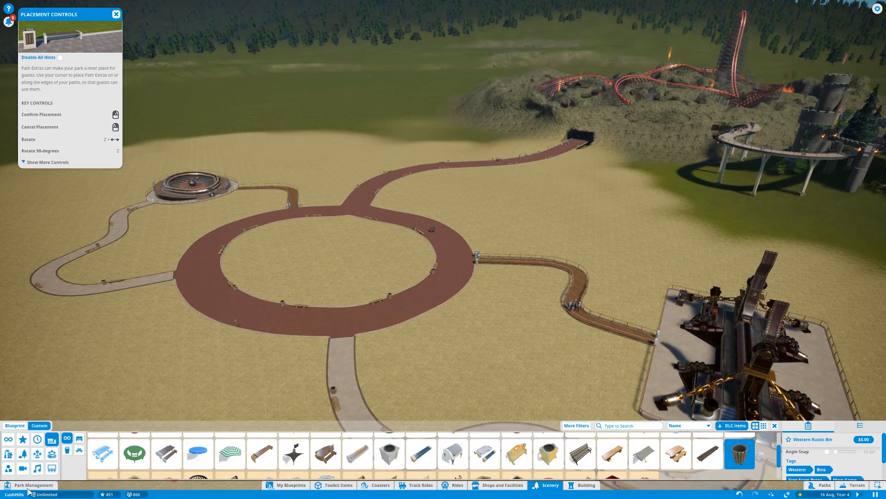
Bring up the park management staff page listing hireable staff and entertainers.
{"action": "left_click", "coordinate": [34, 485]}
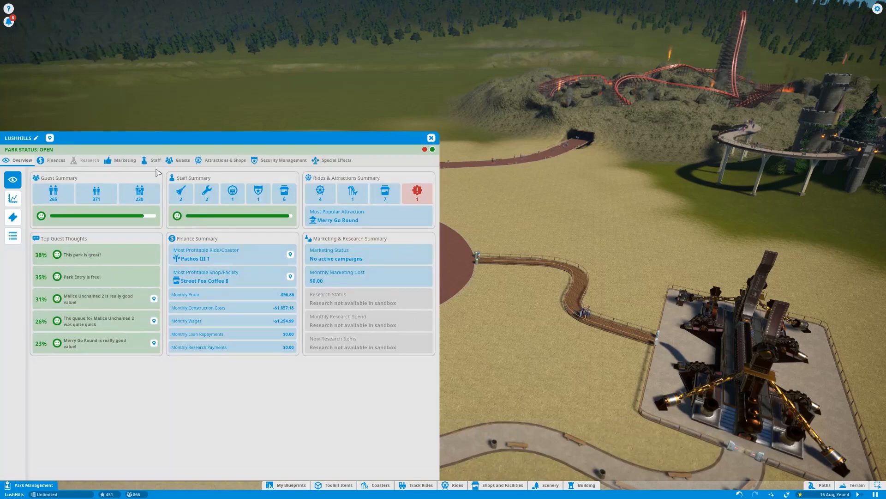
{"action": "left_click", "coordinate": [155, 160]}
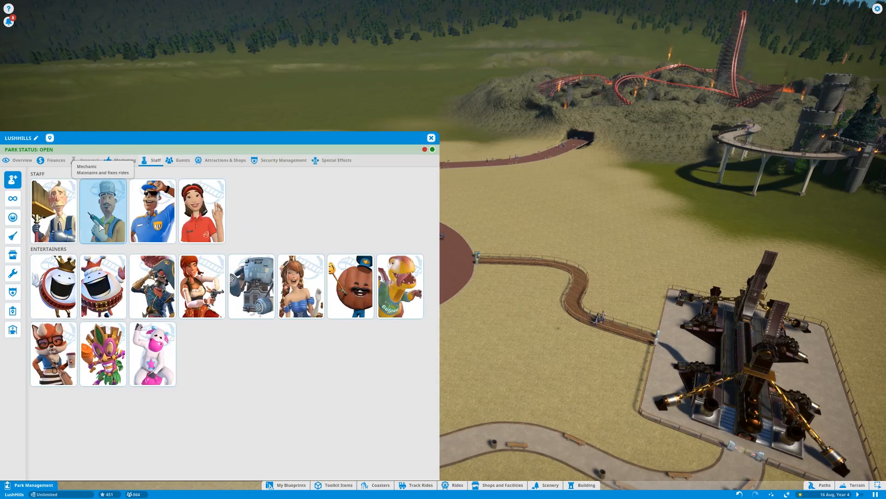
{"action": "left_click", "coordinate": [53, 211]}
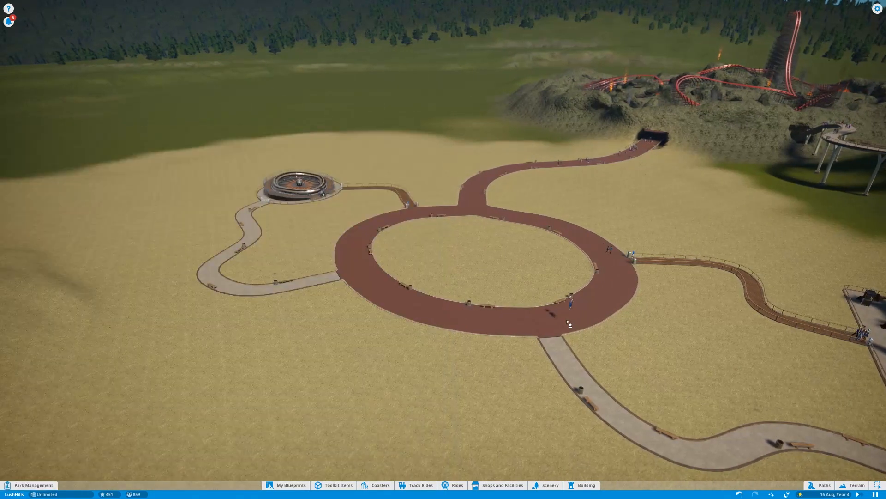
{"action": "mouse_move", "coordinate": [32, 484]}
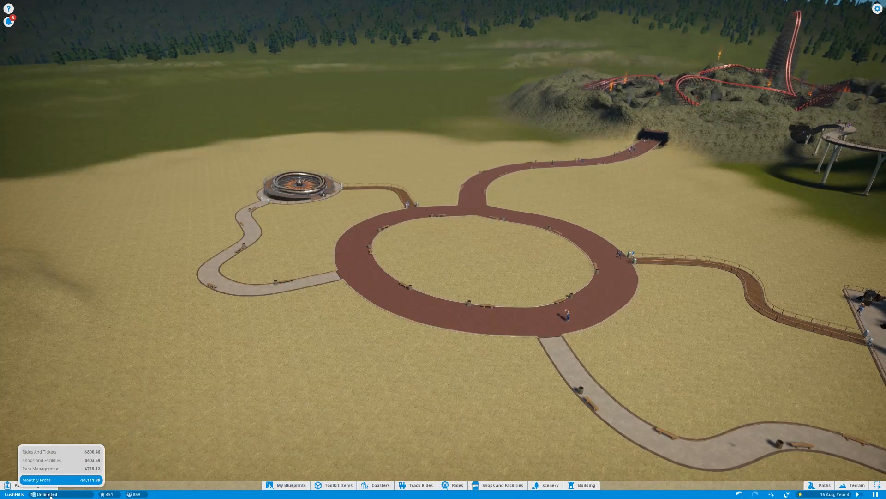
{"action": "left_click", "coordinate": [30, 485]}
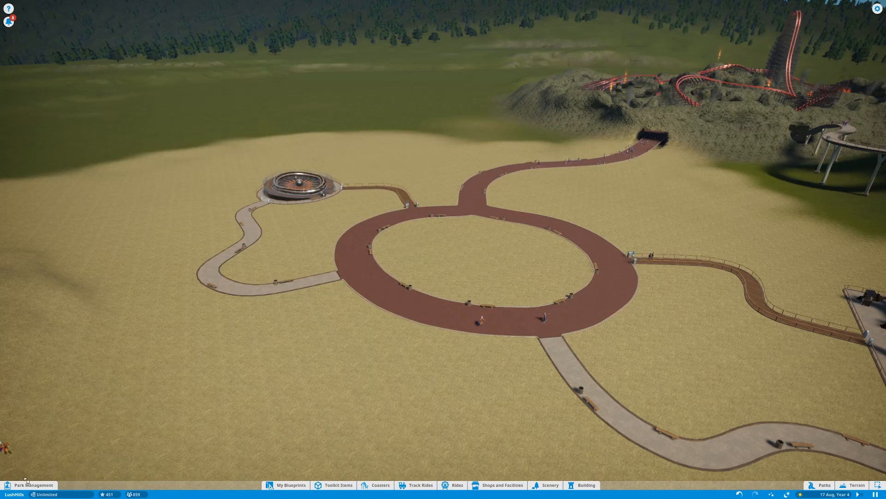
{"action": "left_click", "coordinate": [32, 485]}
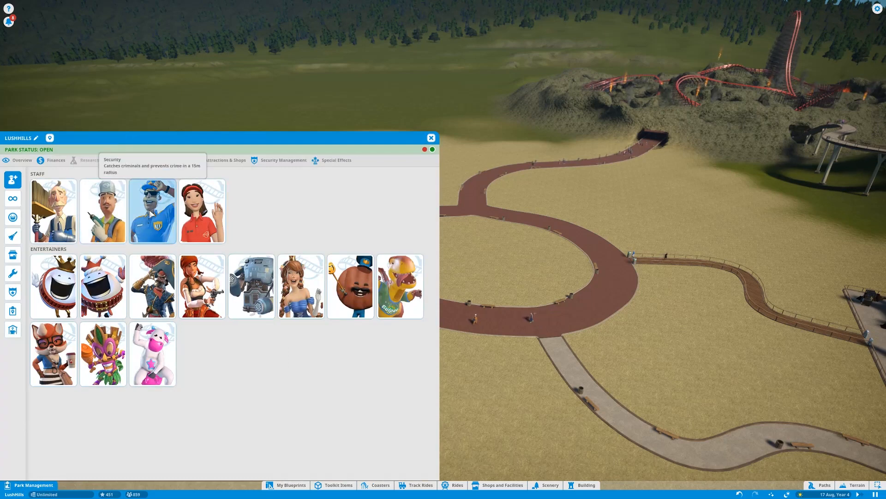
{"action": "left_click", "coordinate": [431, 138]}
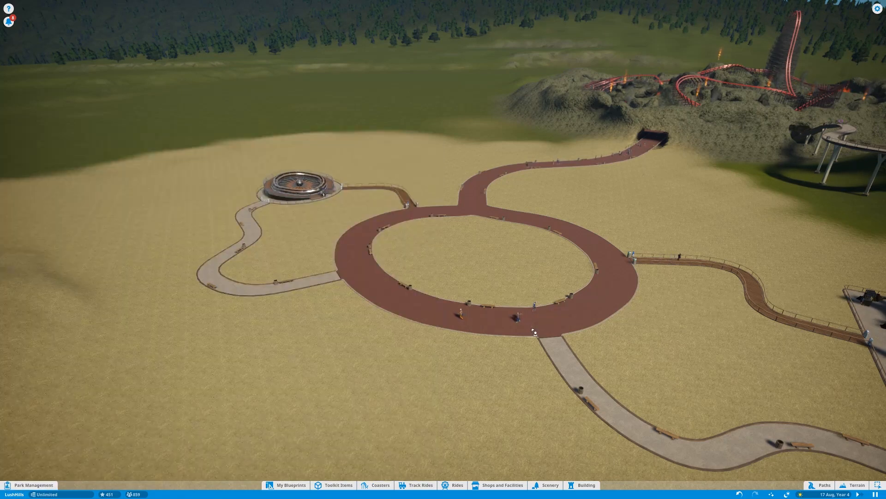
{"action": "left_click", "coordinate": [32, 485]}
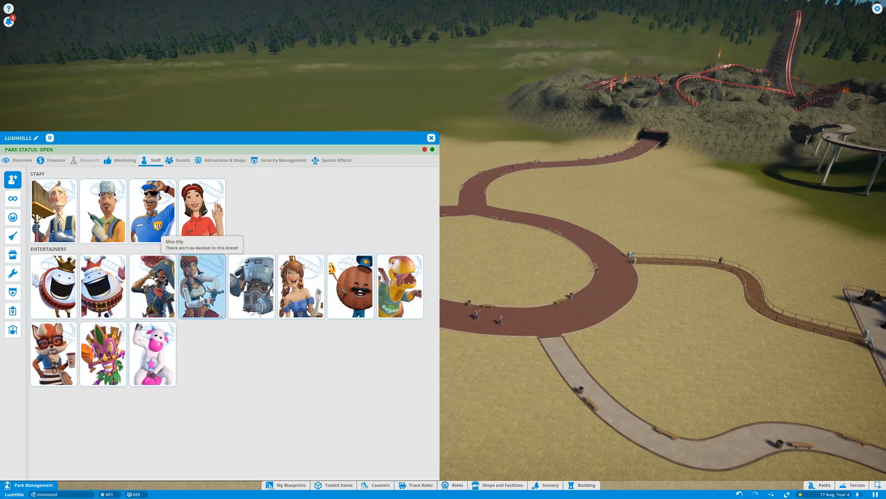
{"action": "mouse_move", "coordinate": [252, 285]}
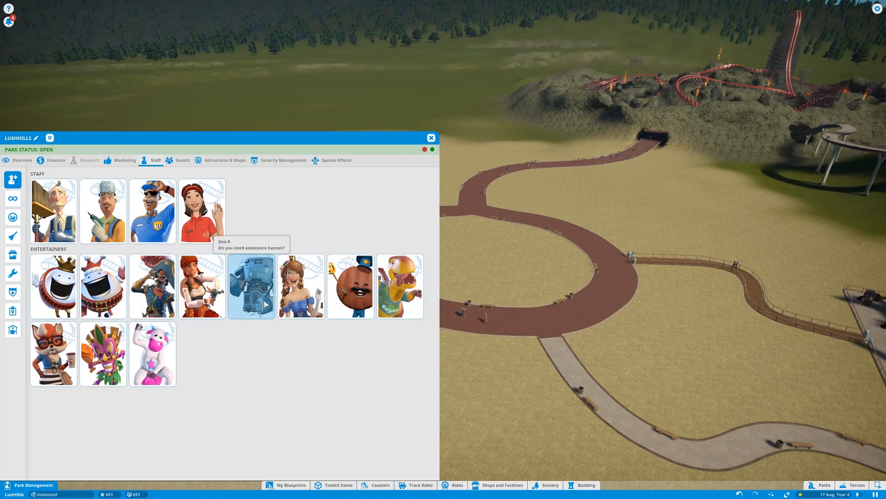
{"action": "mouse_move", "coordinate": [300, 285]}
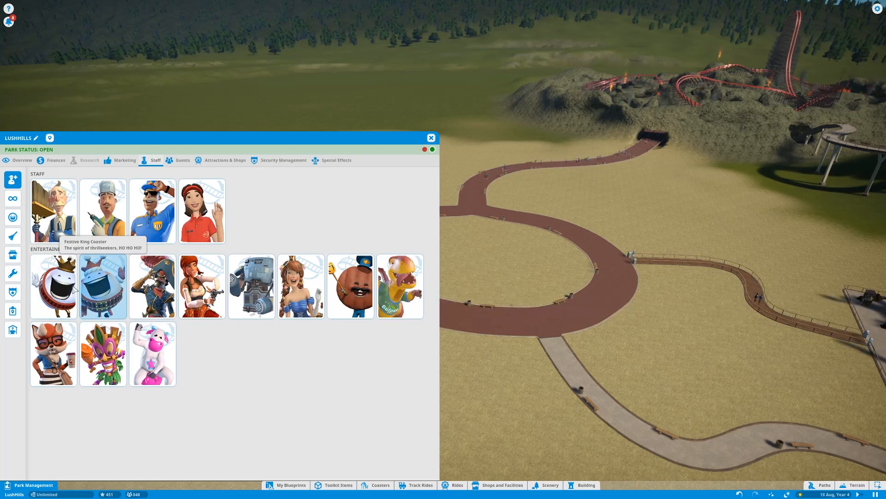
{"action": "mouse_move", "coordinate": [52, 354]}
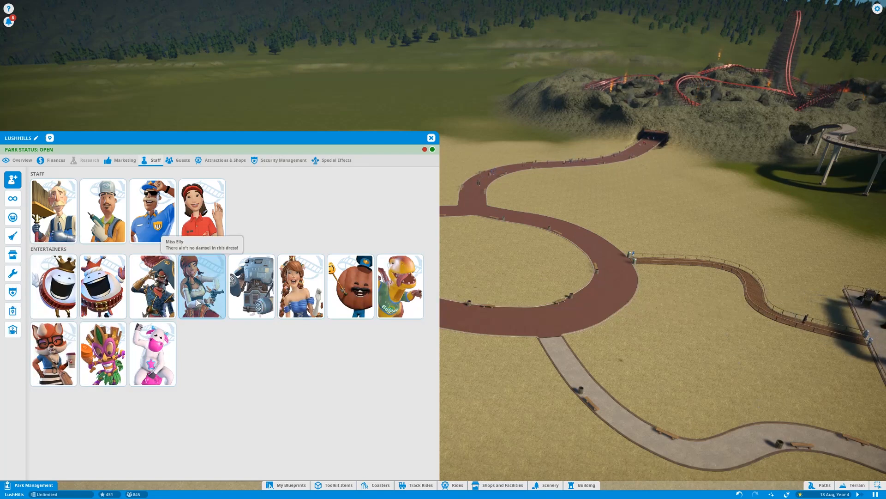
Close the park management window to return to the plaza view.
{"action": "left_click", "coordinate": [431, 137]}
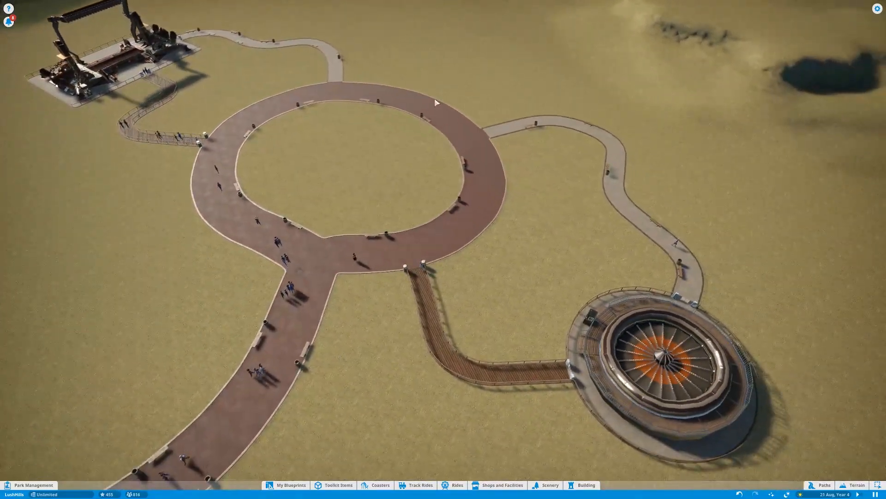
{"action": "mouse_move", "coordinate": [337, 195]}
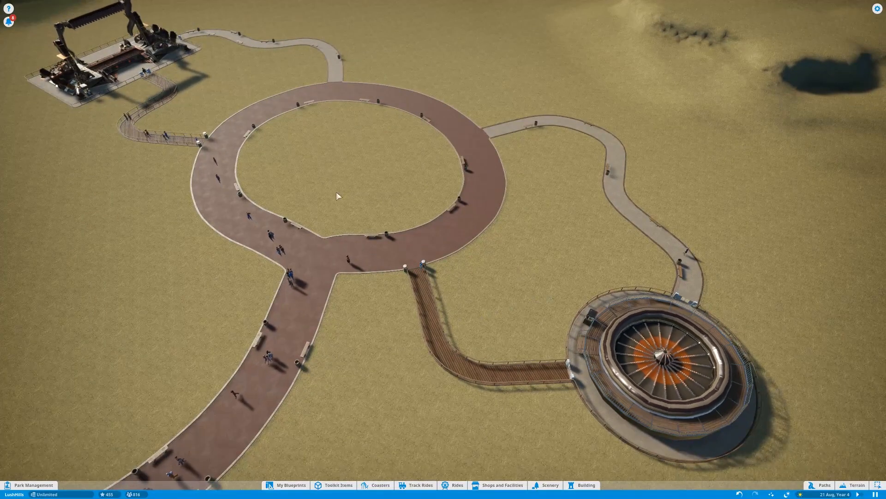